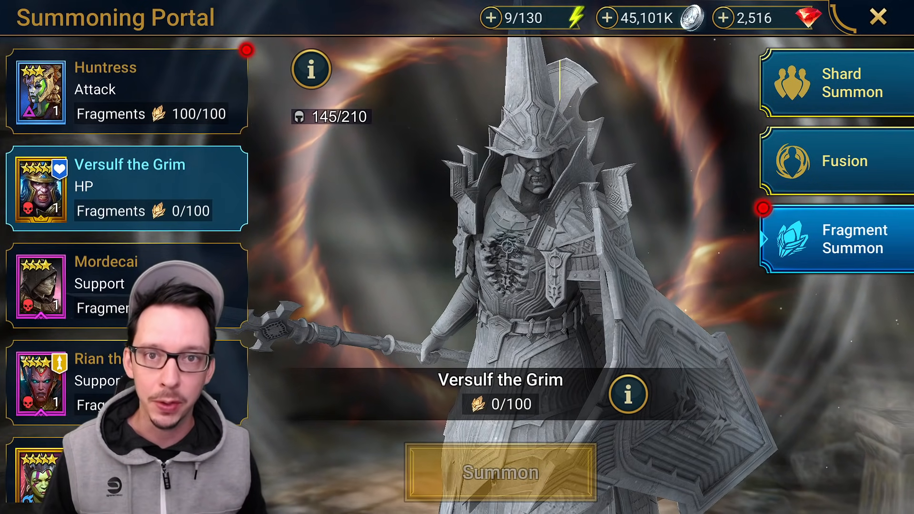
Step: Close the Versulf the Grim fragment summon view and return to the town screen
click(498, 471)
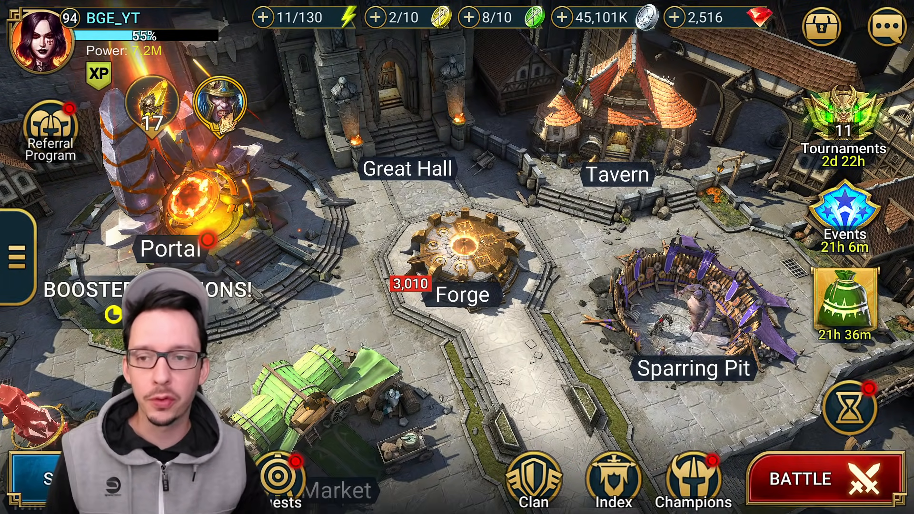
Step: Check the inbox of pending rewards, then review the Dungeon Divers event milestones
click(893, 23)
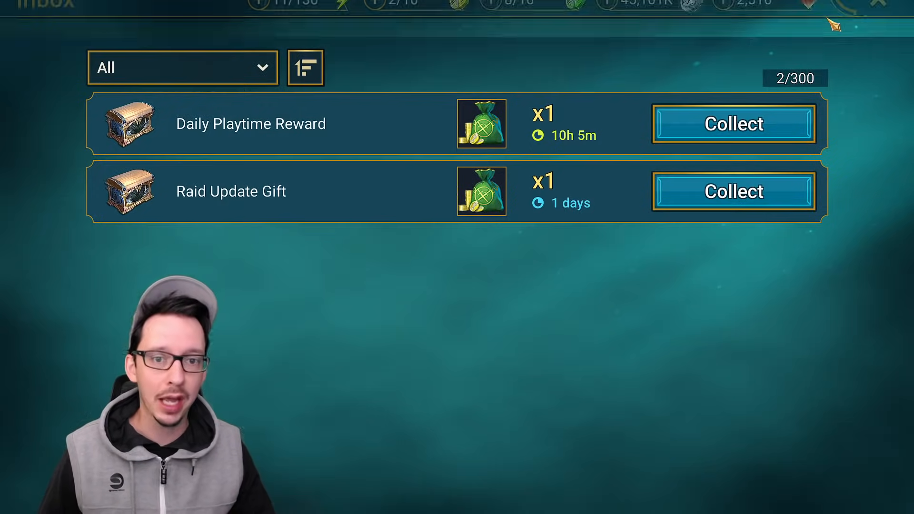
click(884, 6)
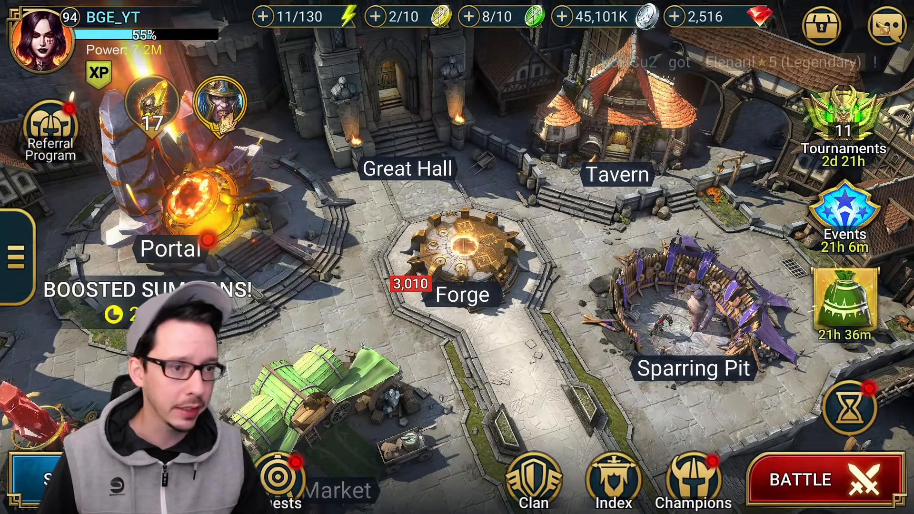
click(843, 225)
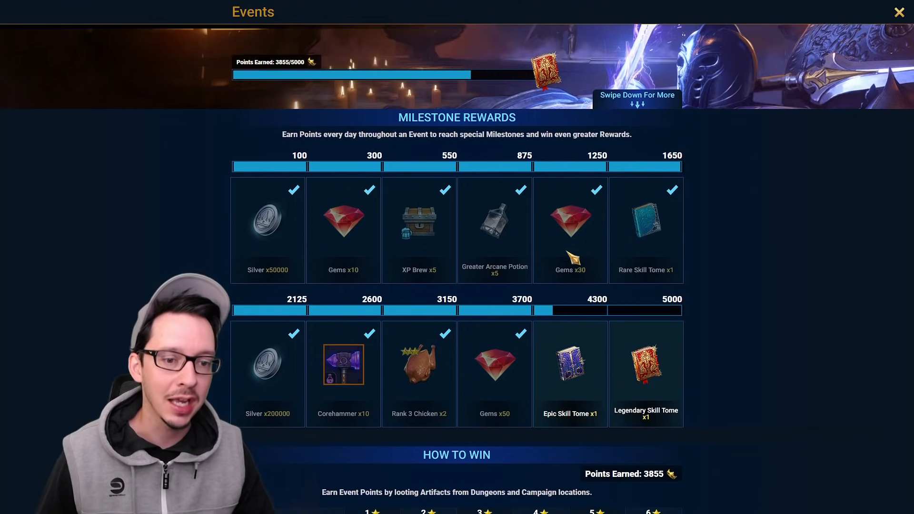
scroll(up, 3)
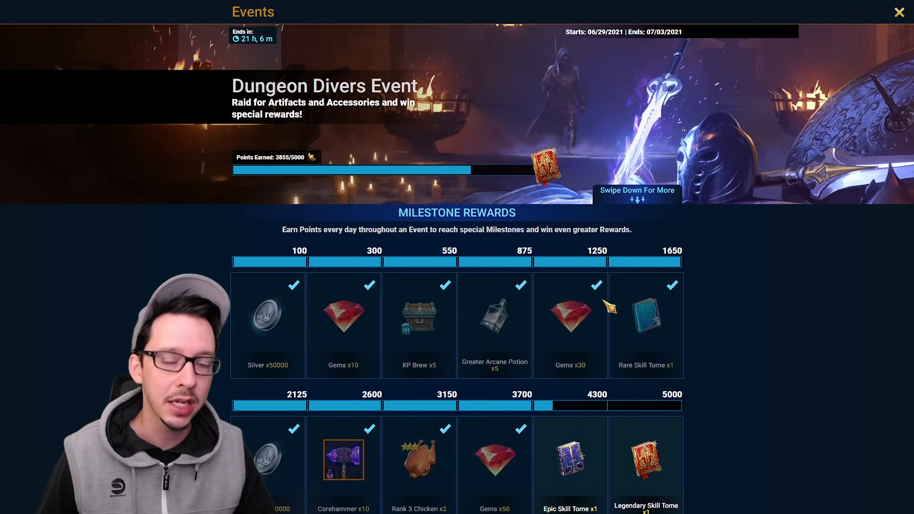
scroll(down, 3)
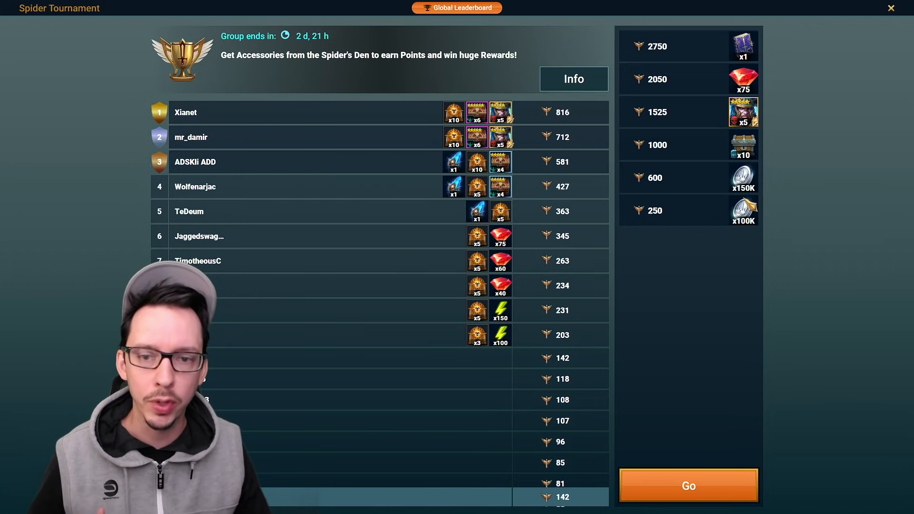
Step: Close the tournament, glance at the daily quests, then show the event's champion fragment milestone rewards
click(892, 8)
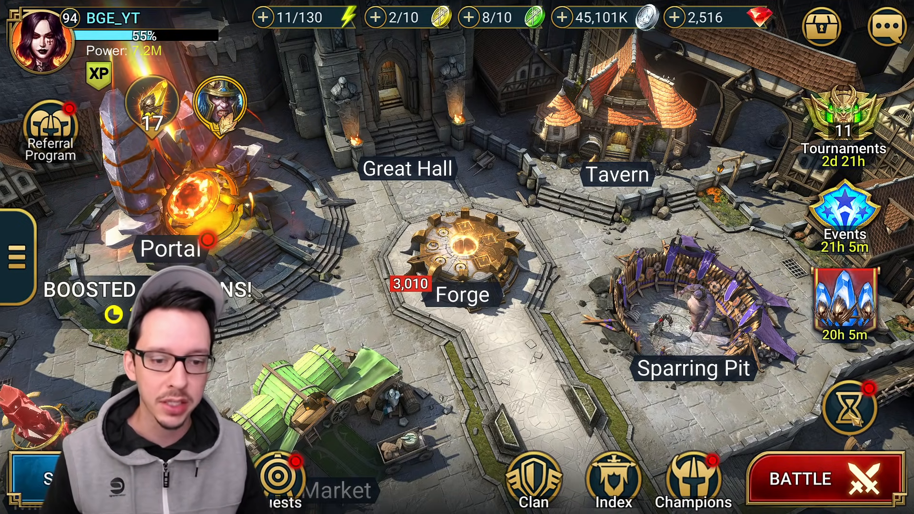
click(286, 481)
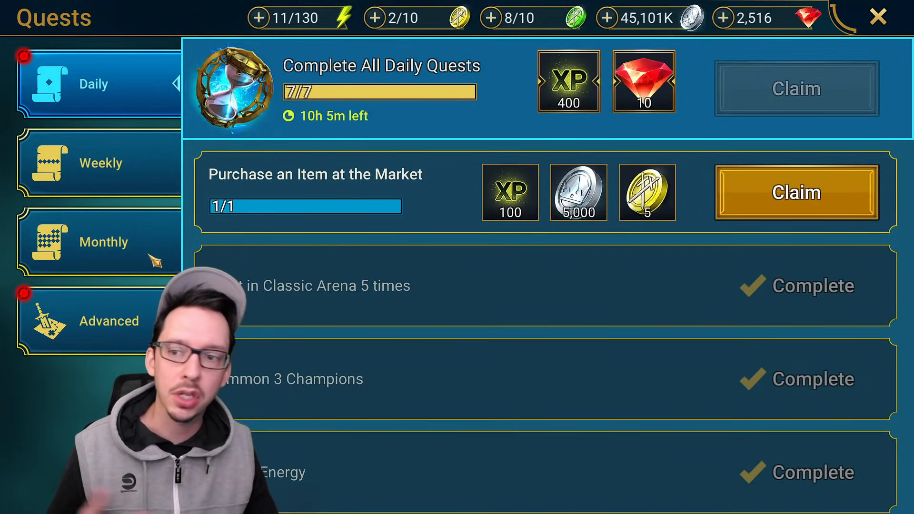
click(878, 16)
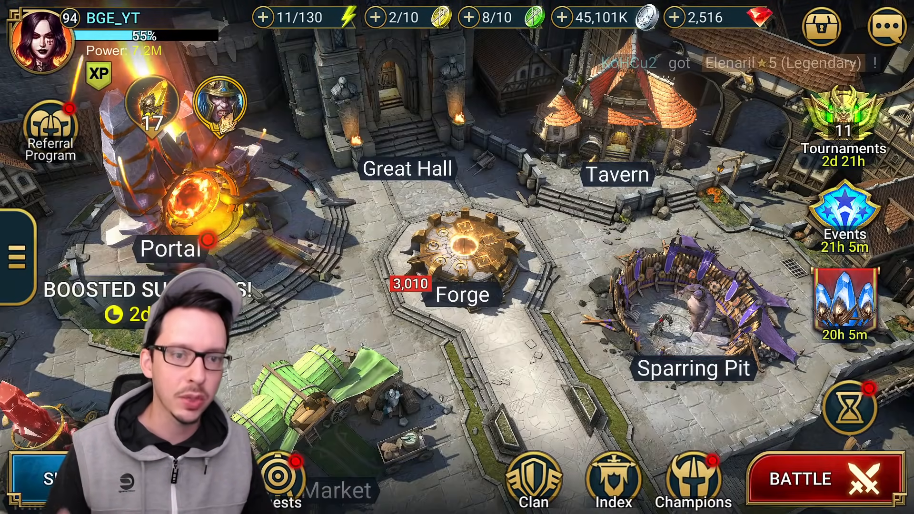
click(169, 186)
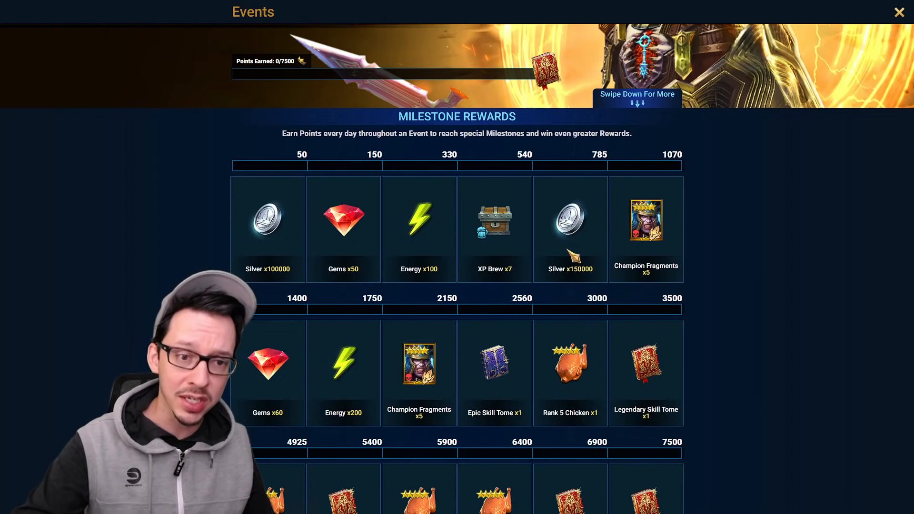
scroll(down, 3)
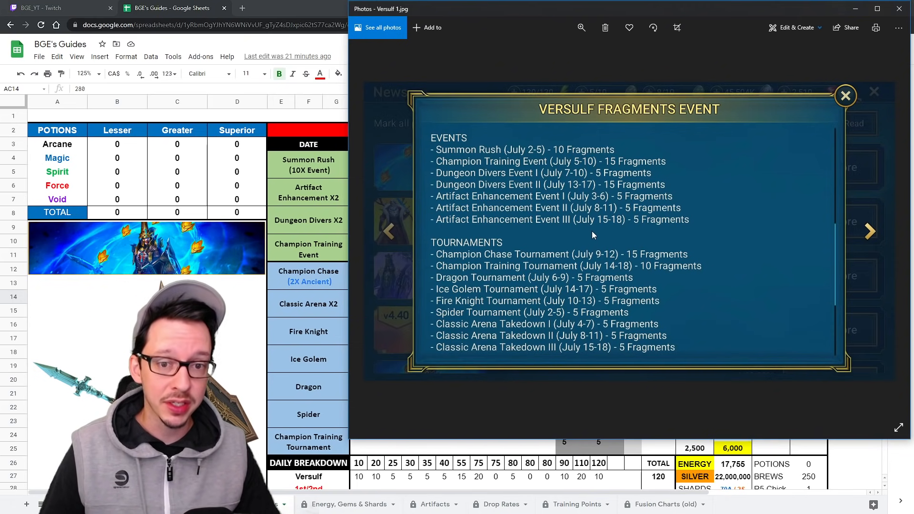
mouse_move(609, 203)
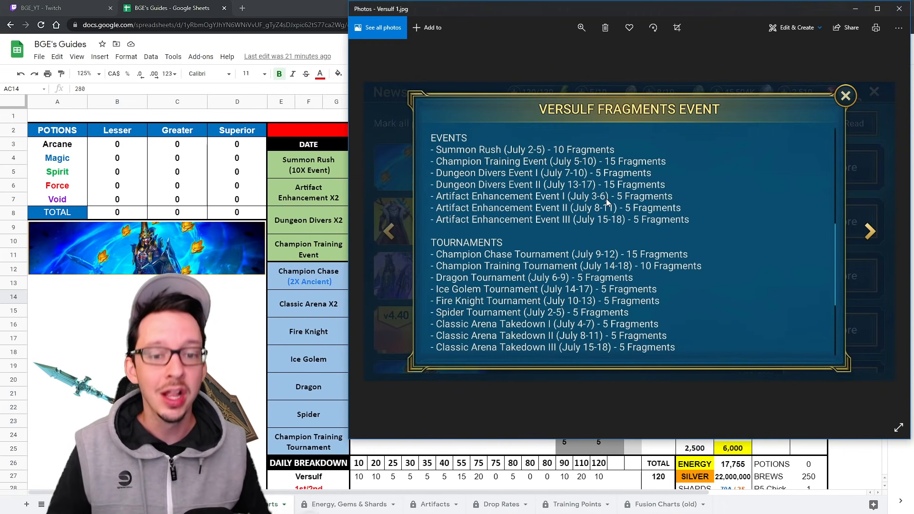
mouse_move(708, 383)
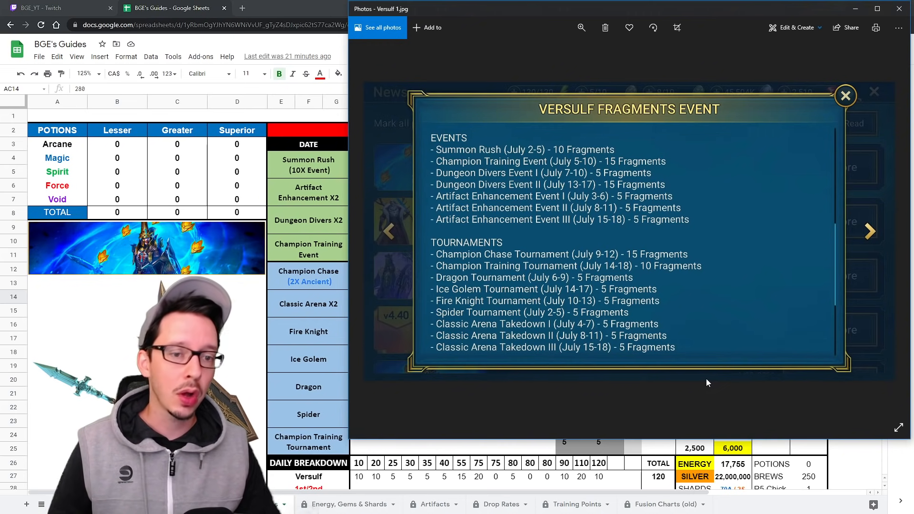
mouse_move(594, 133)
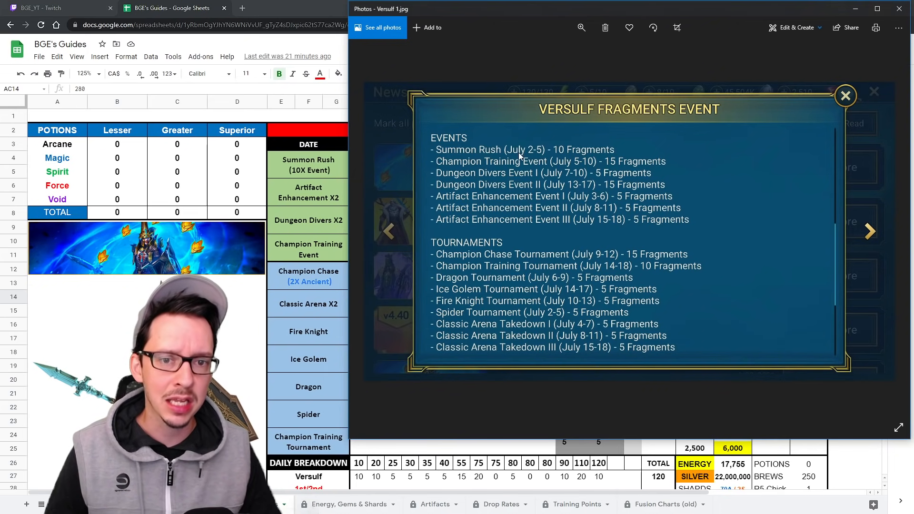
mouse_move(659, 237)
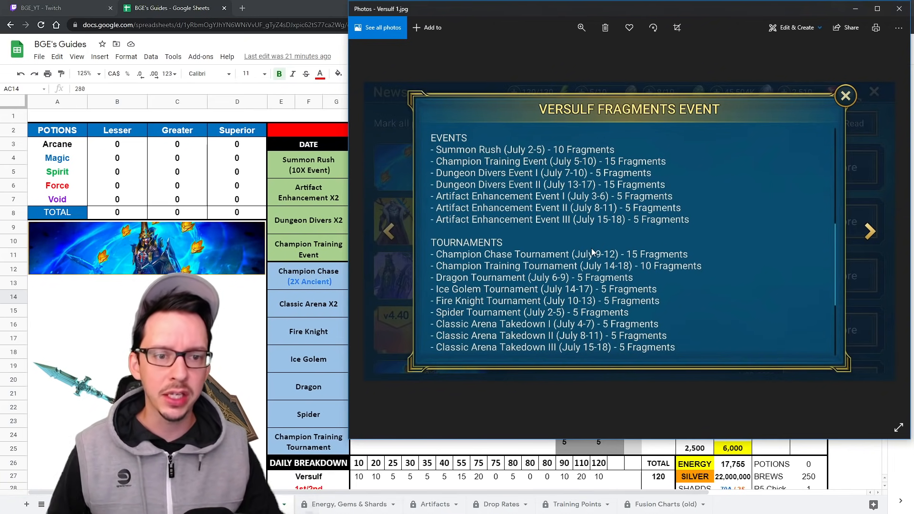
mouse_move(781, 85)
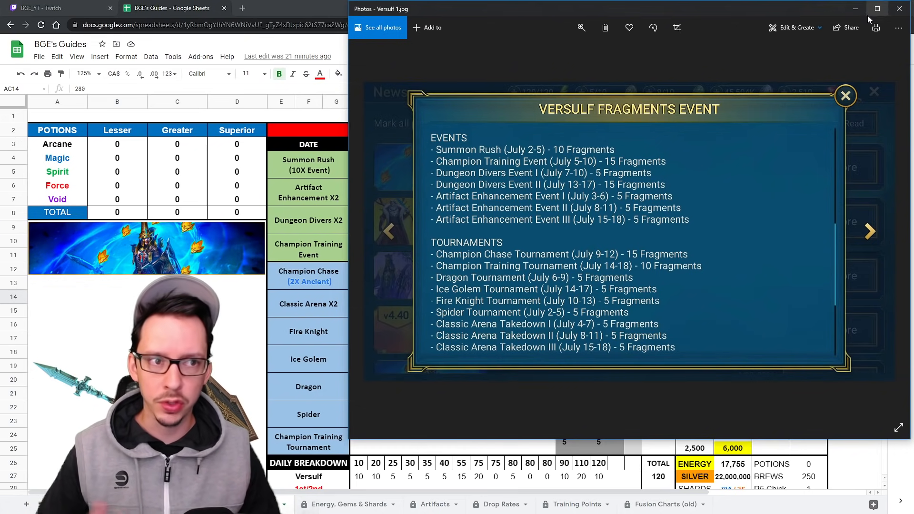
Step: Minimize the Versulf 1.jpg fragments schedule image to return to the event rewards list
click(899, 9)
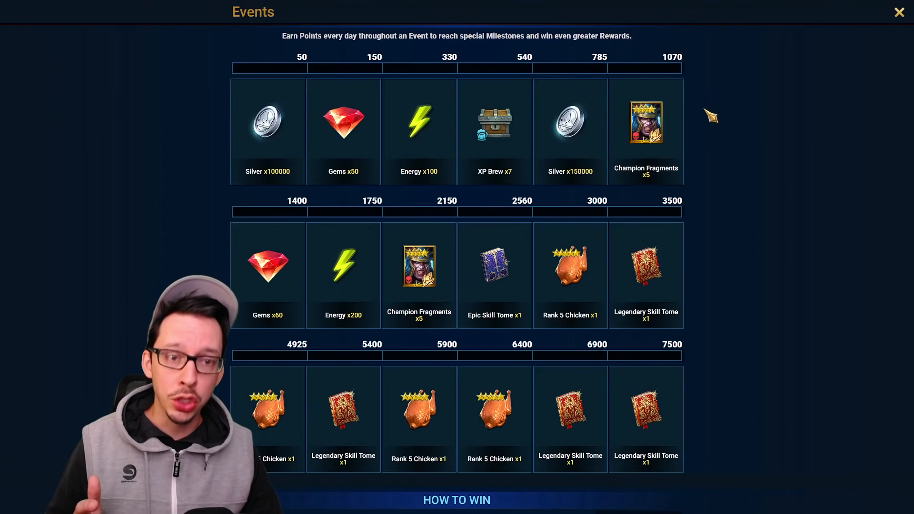
mouse_move(452, 91)
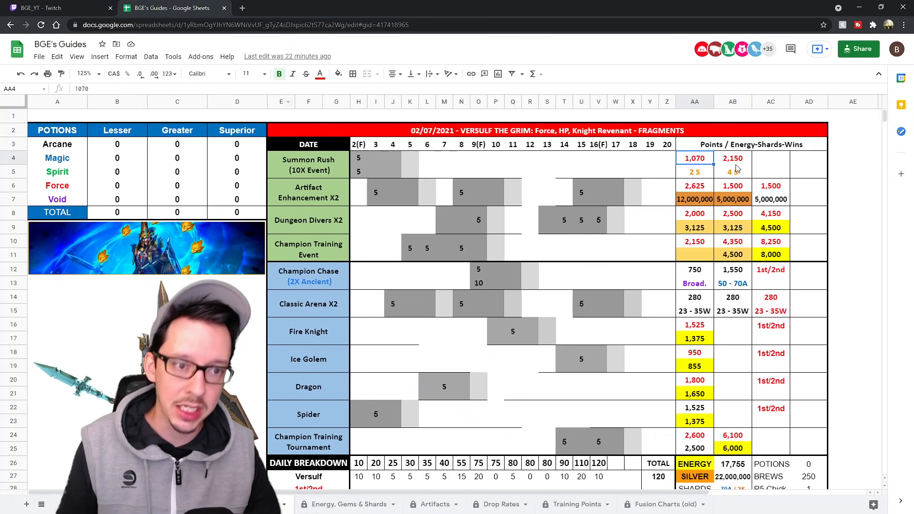
click(734, 172)
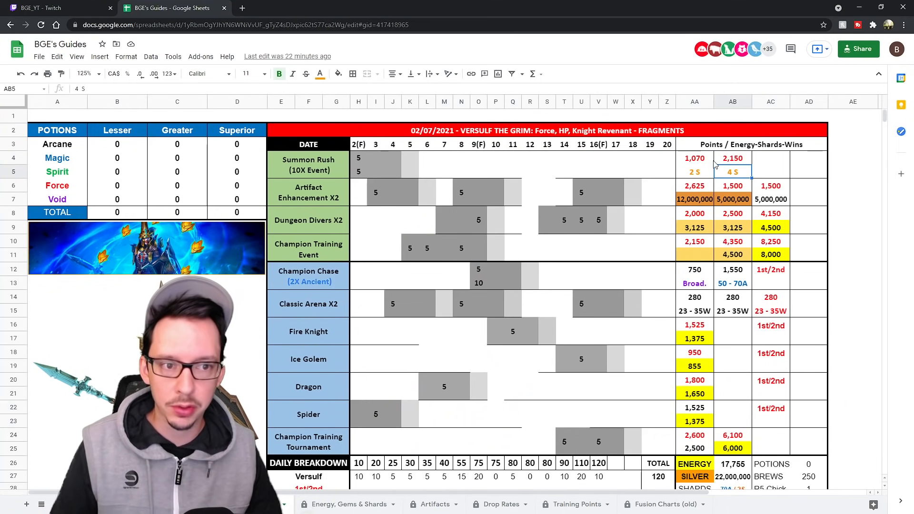
mouse_move(688, 176)
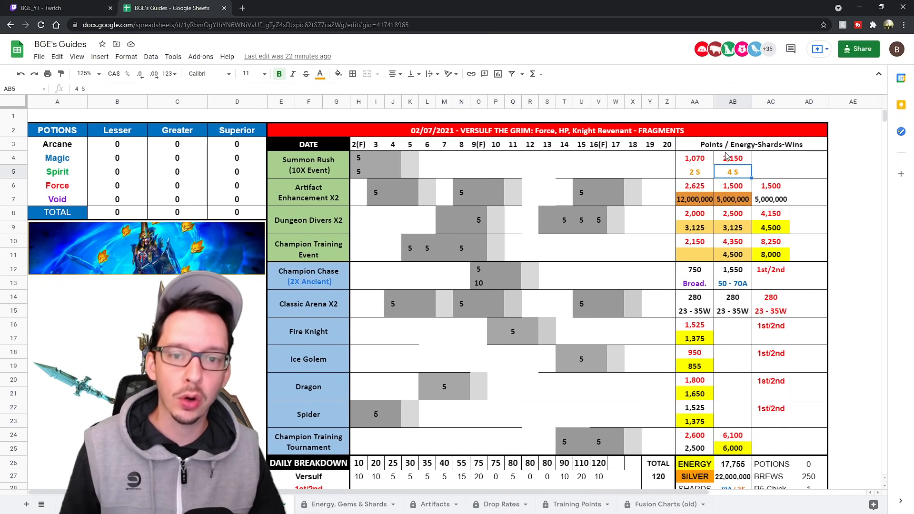
mouse_move(599, 194)
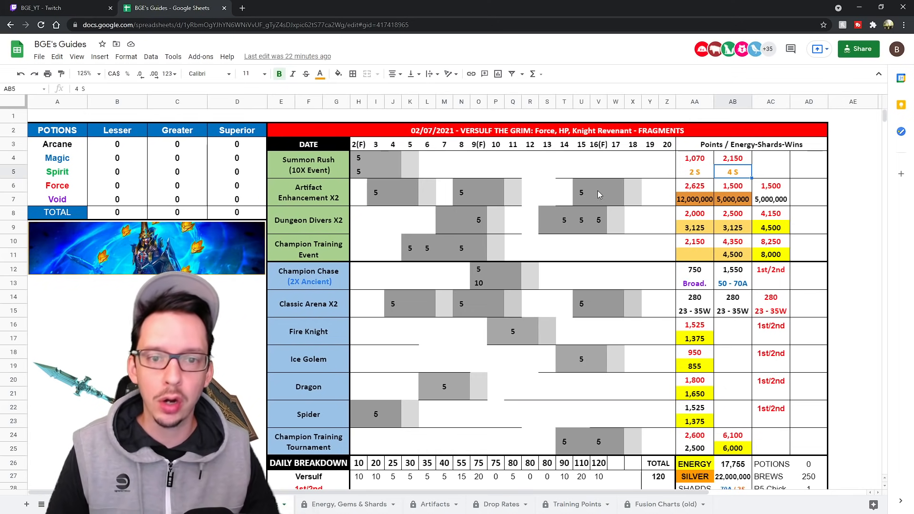
mouse_move(692, 193)
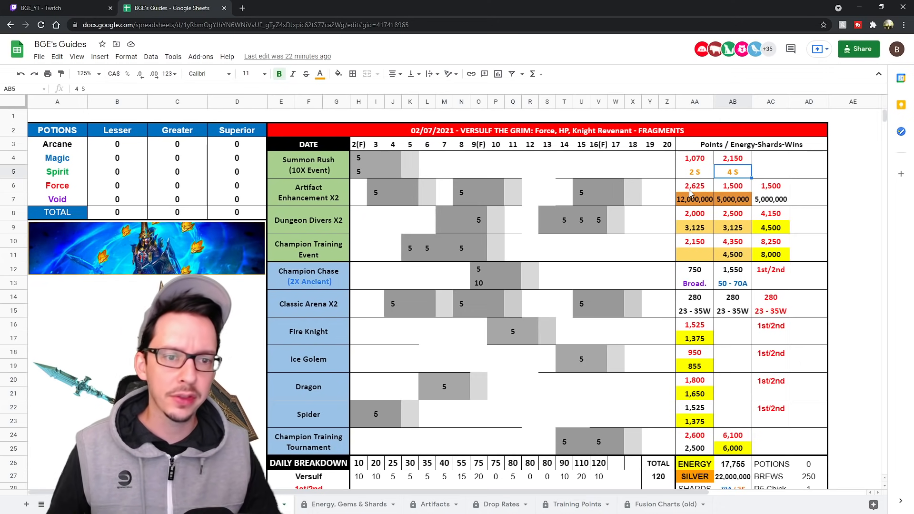
mouse_move(808, 187)
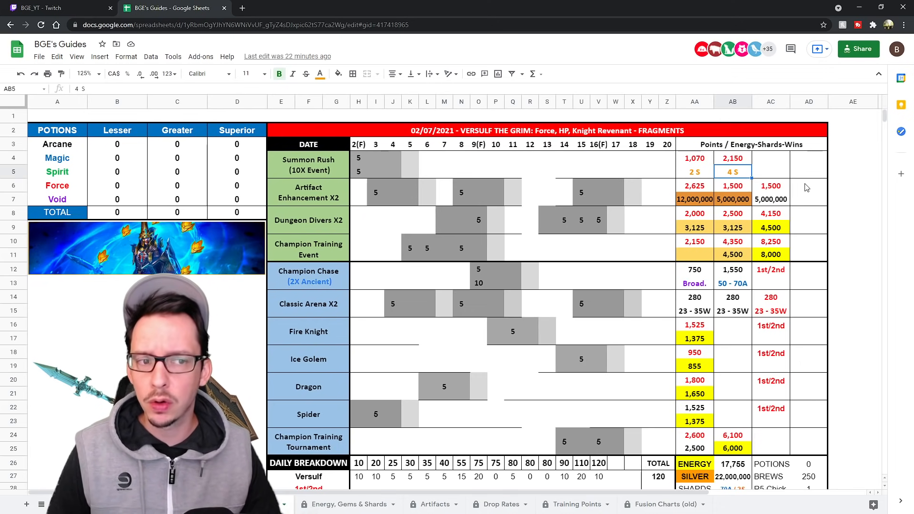
mouse_move(710, 194)
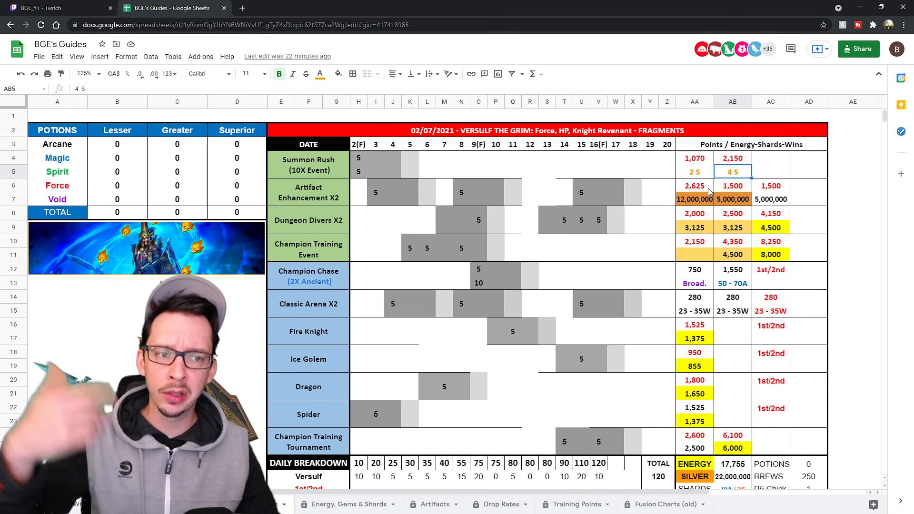
scroll(down, 3)
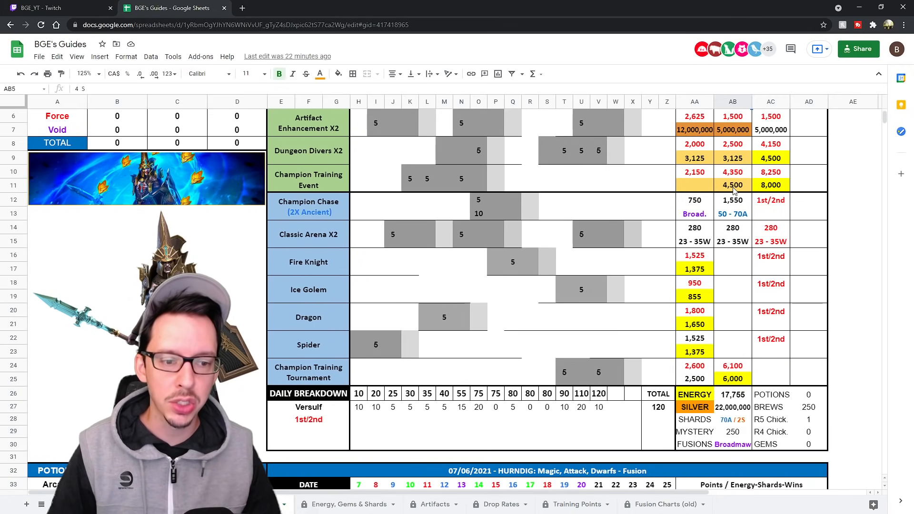
scroll(up, 3)
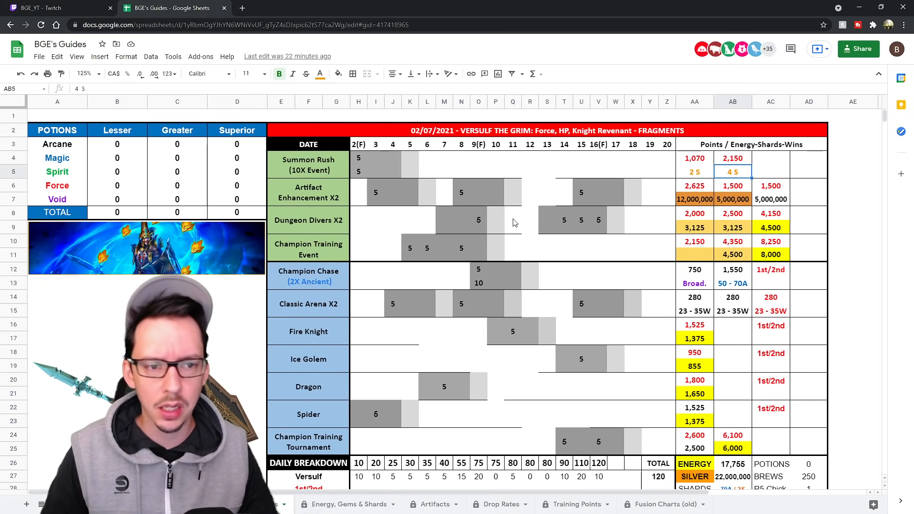
mouse_move(509, 222)
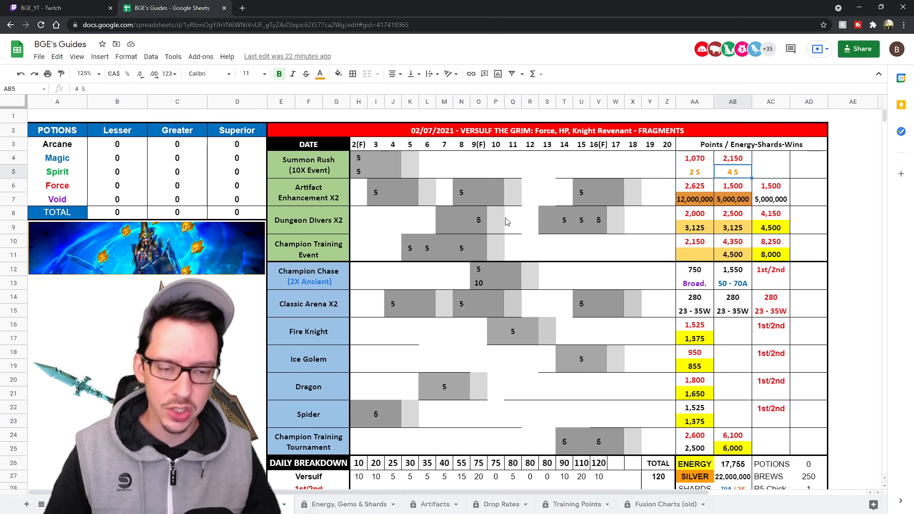
mouse_move(565, 223)
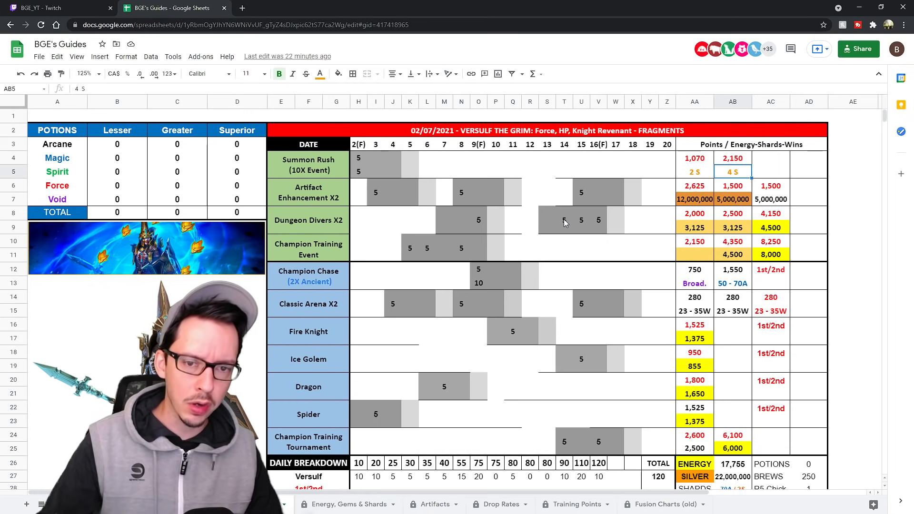
mouse_move(574, 220)
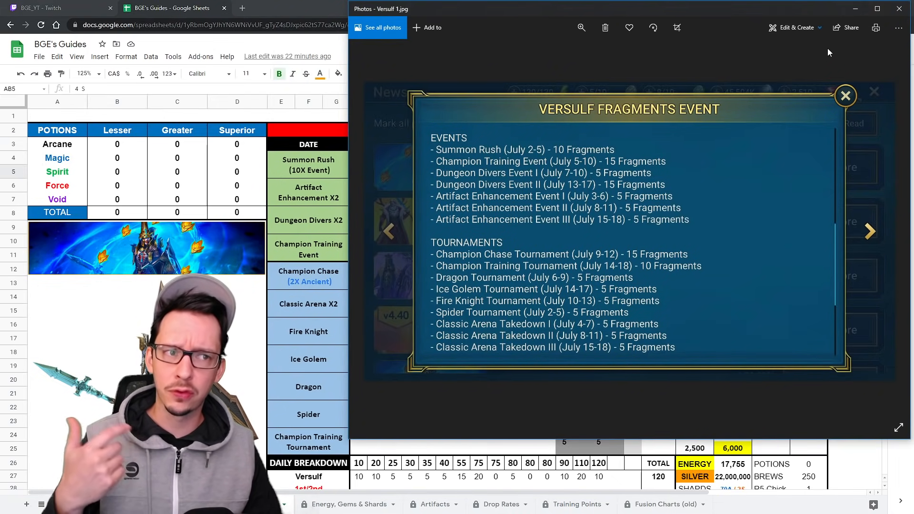
click(845, 95)
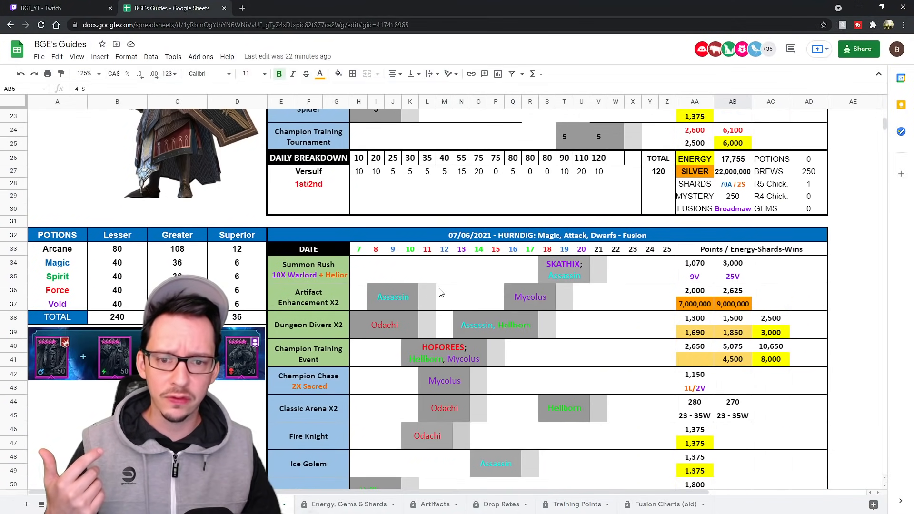
scroll(down, 3)
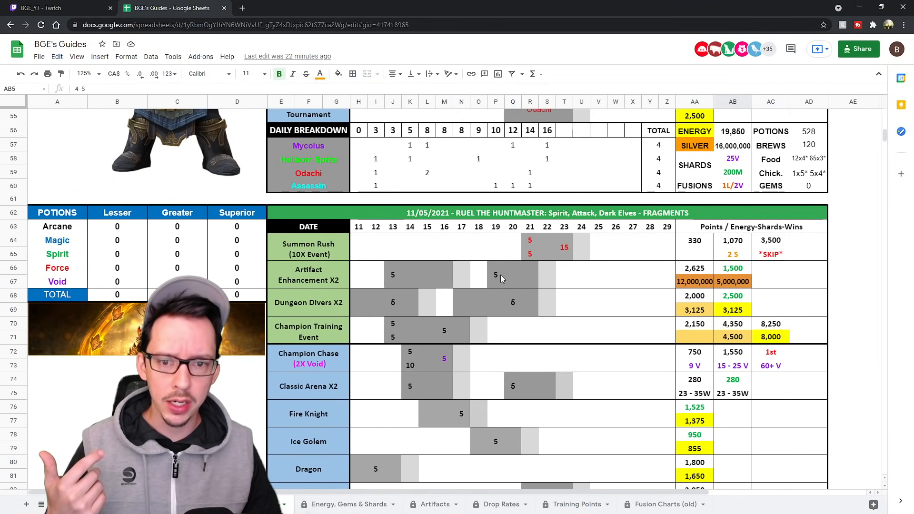
mouse_move(424, 303)
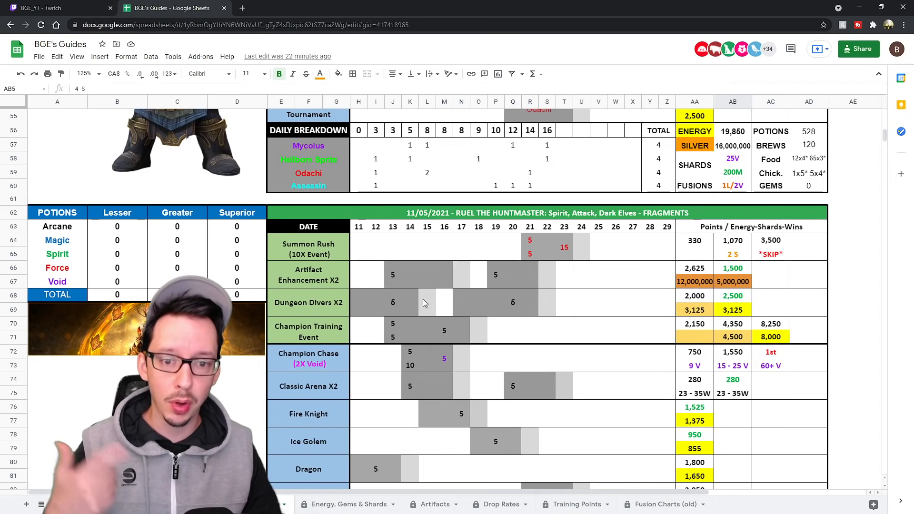
scroll(up, 3)
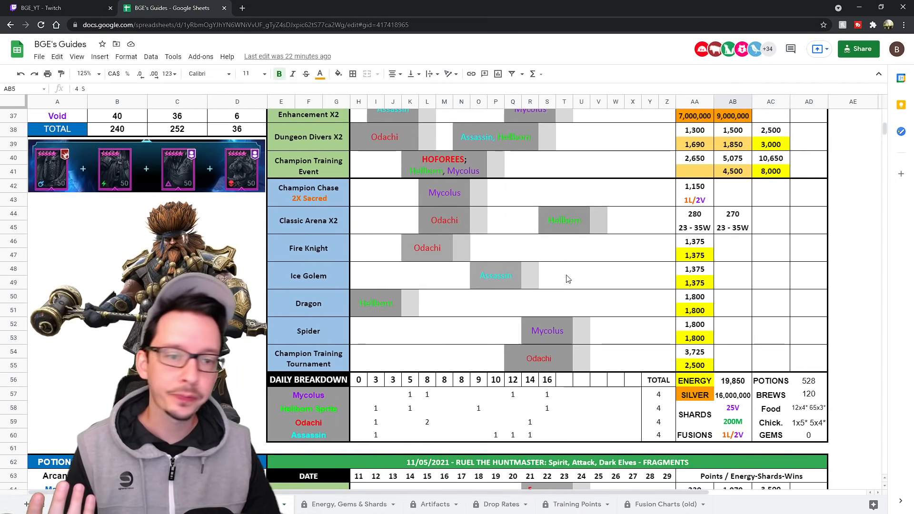
scroll(up, 3)
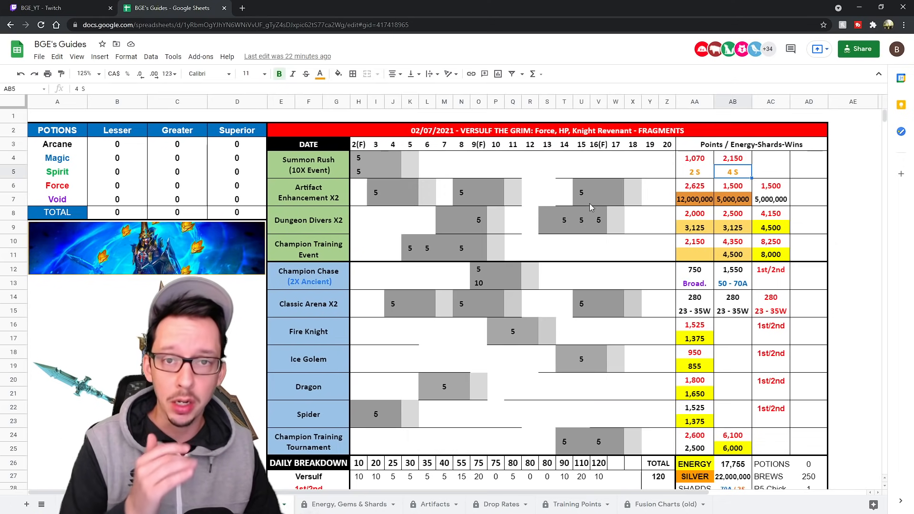
mouse_move(562, 230)
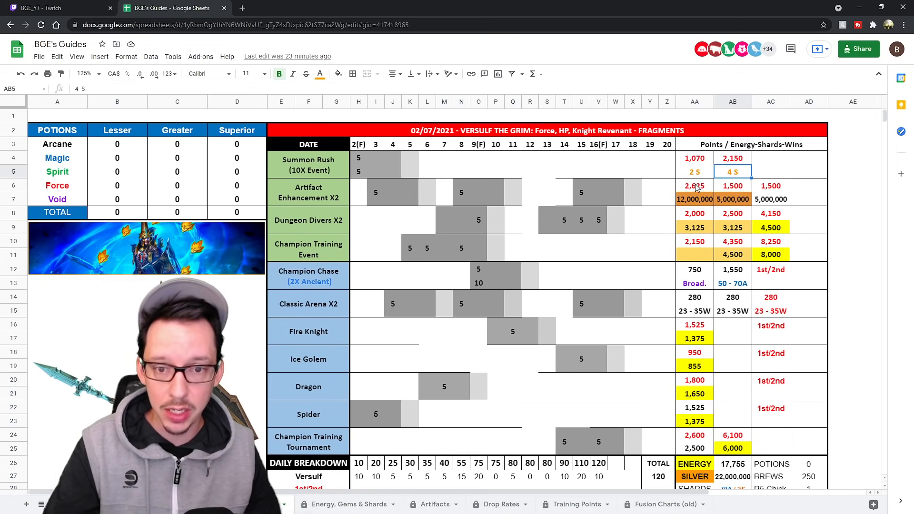
mouse_move(415, 247)
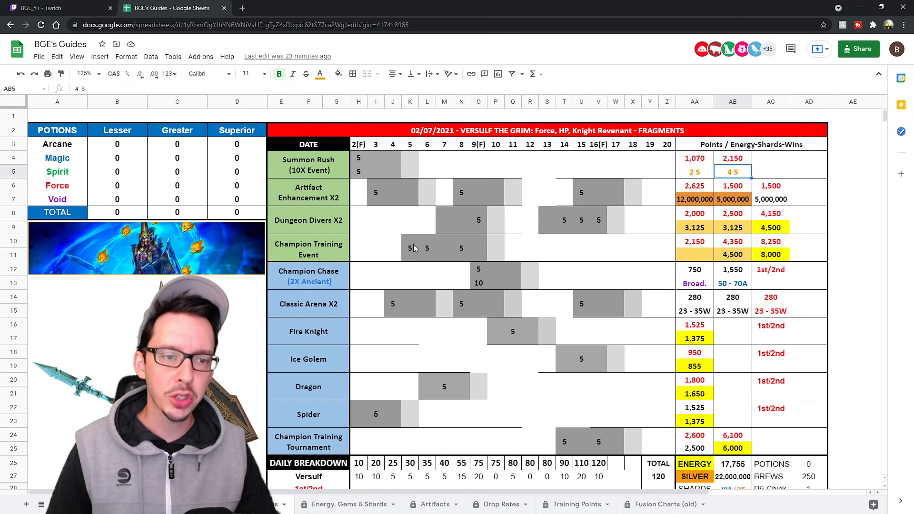
mouse_move(470, 287)
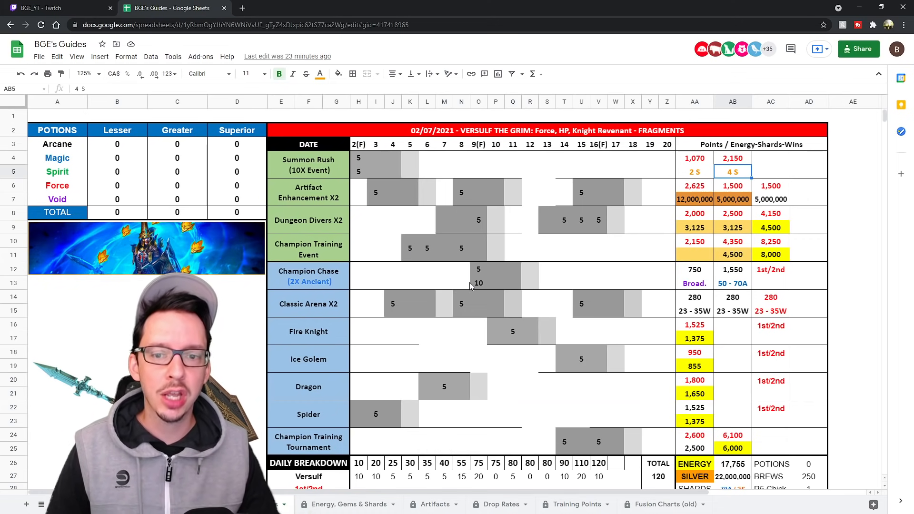
mouse_move(748, 278)
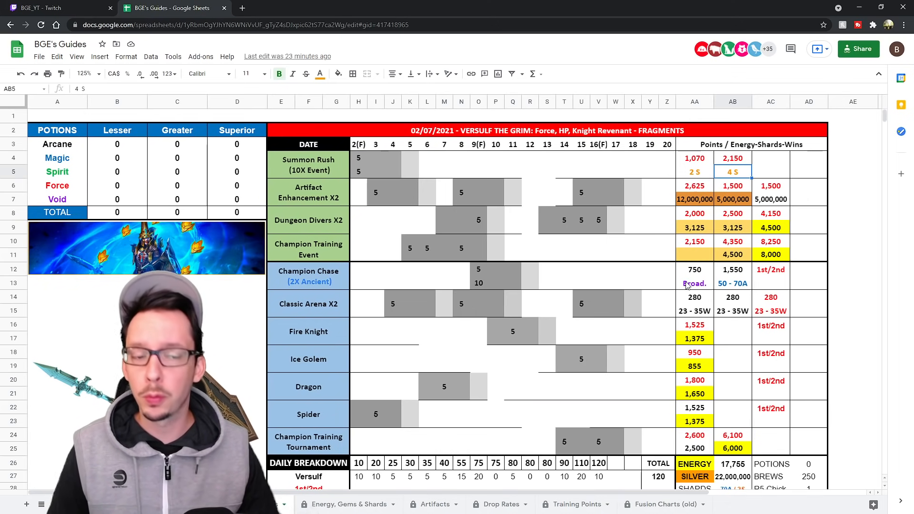
mouse_move(737, 284)
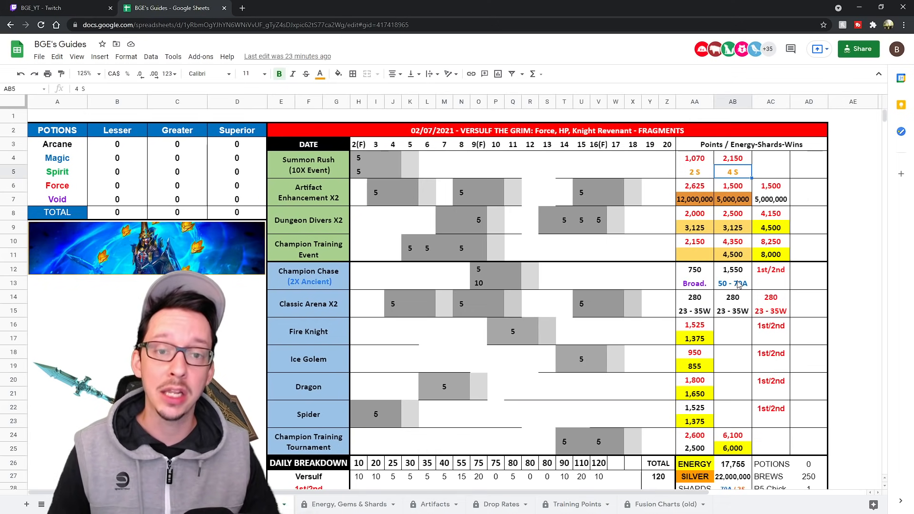
mouse_move(351, 313)
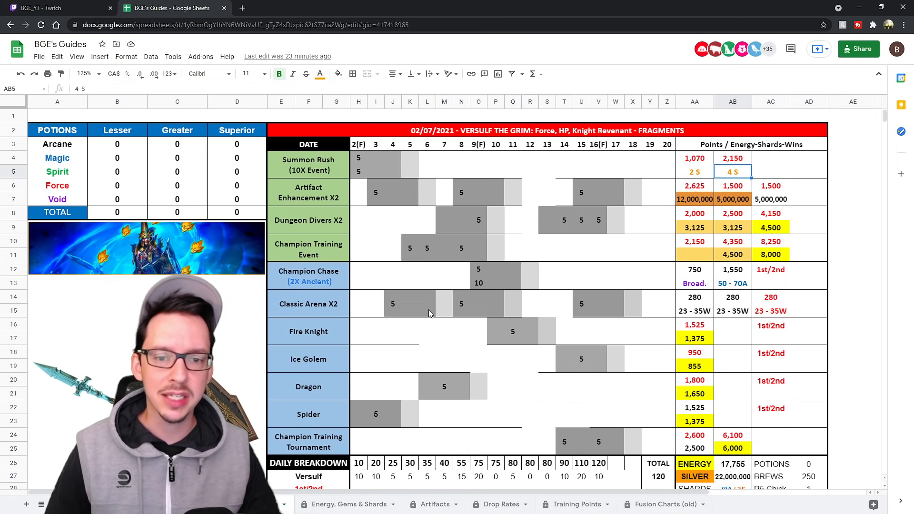
mouse_move(449, 304)
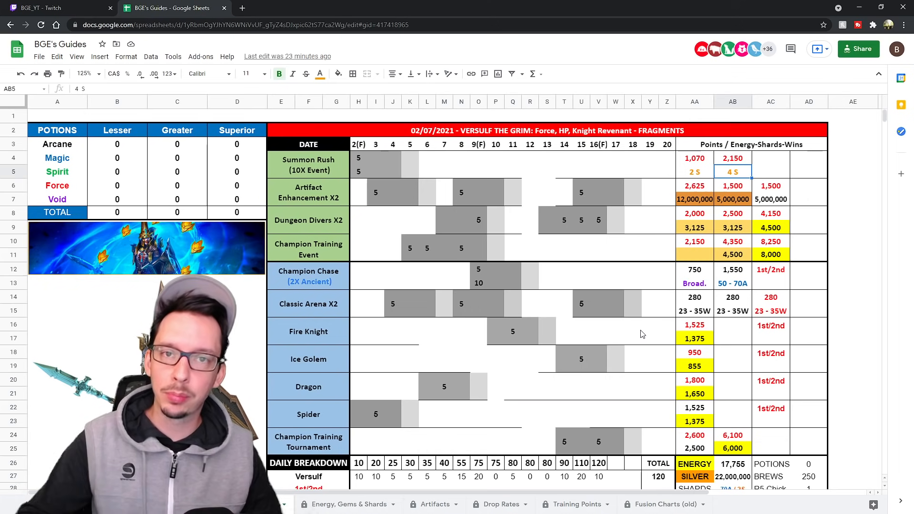
mouse_move(554, 315)
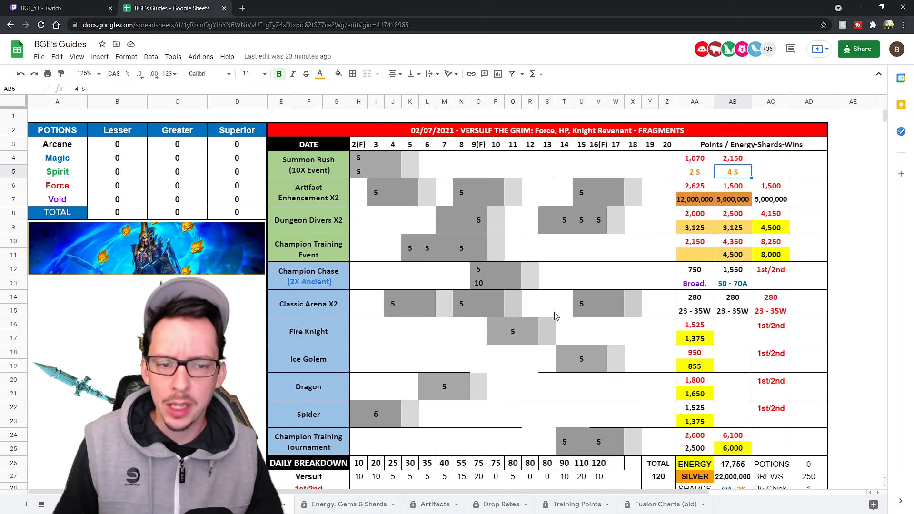
mouse_move(392, 285)
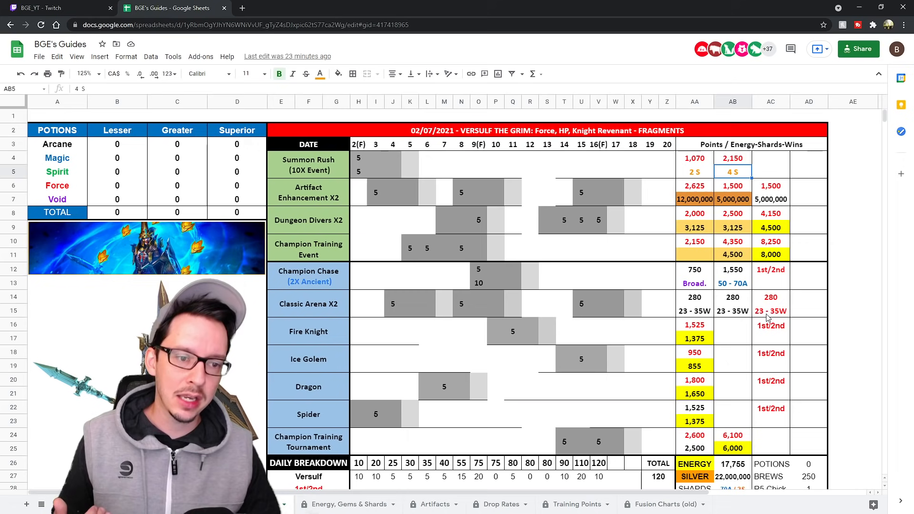
mouse_move(356, 315)
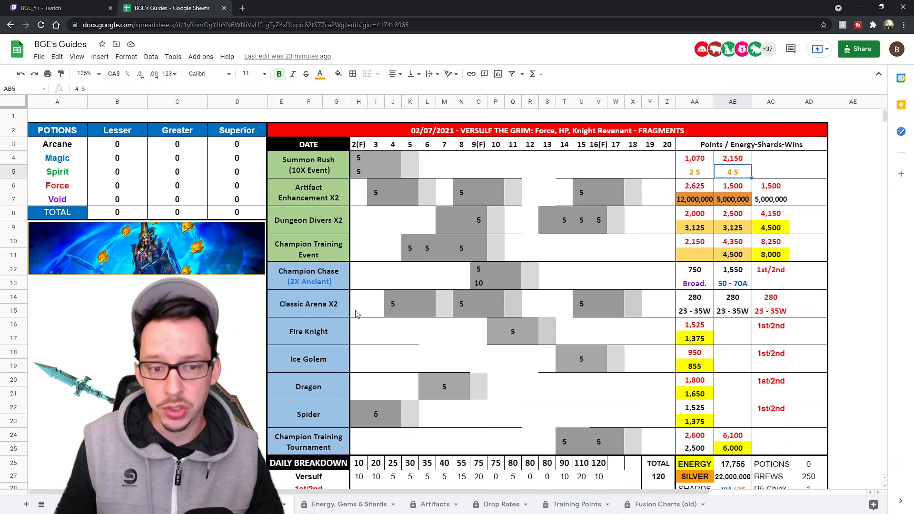
mouse_move(440, 302)
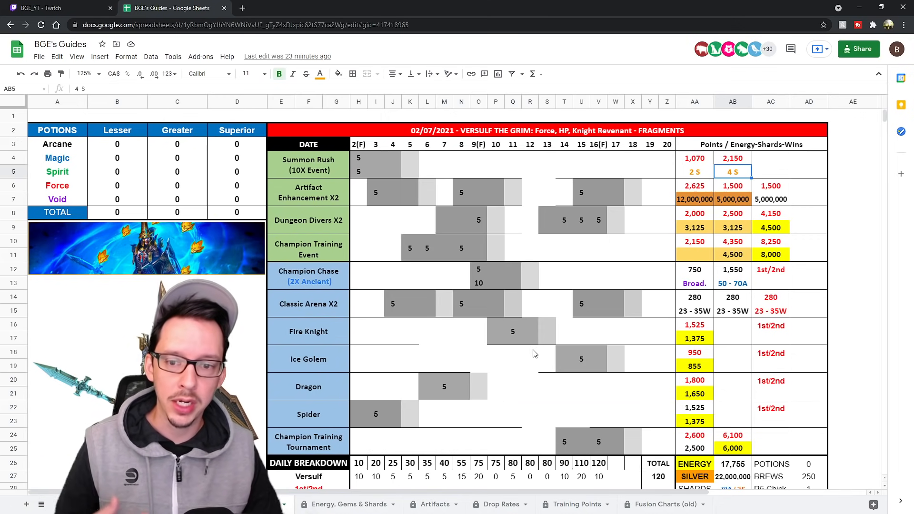
scroll(down, 3)
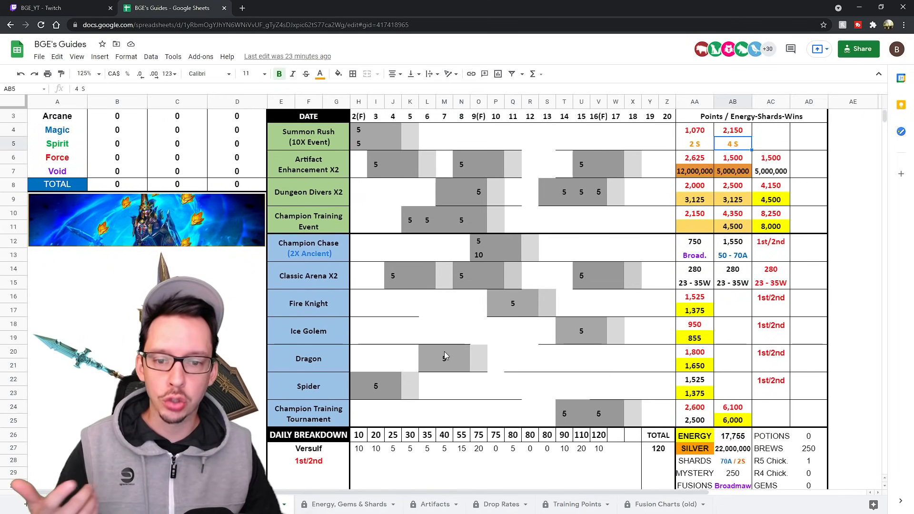
mouse_move(362, 357)
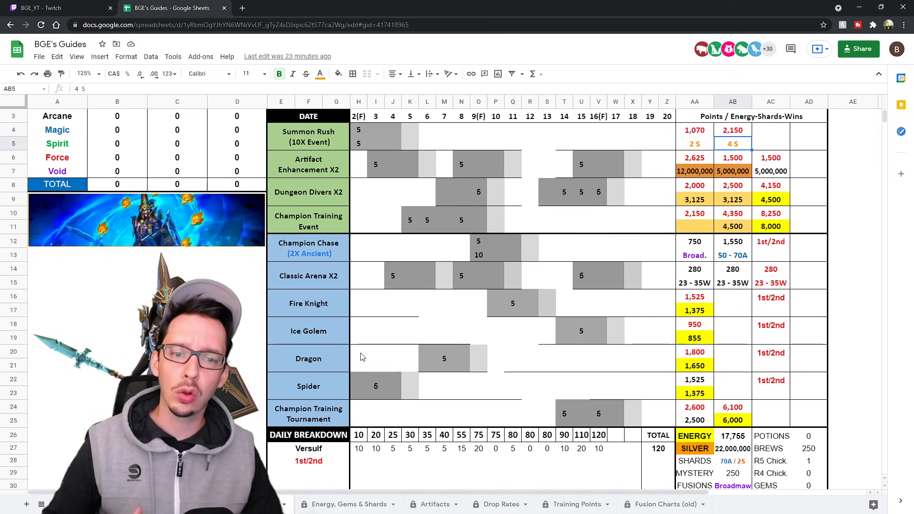
mouse_move(557, 334)
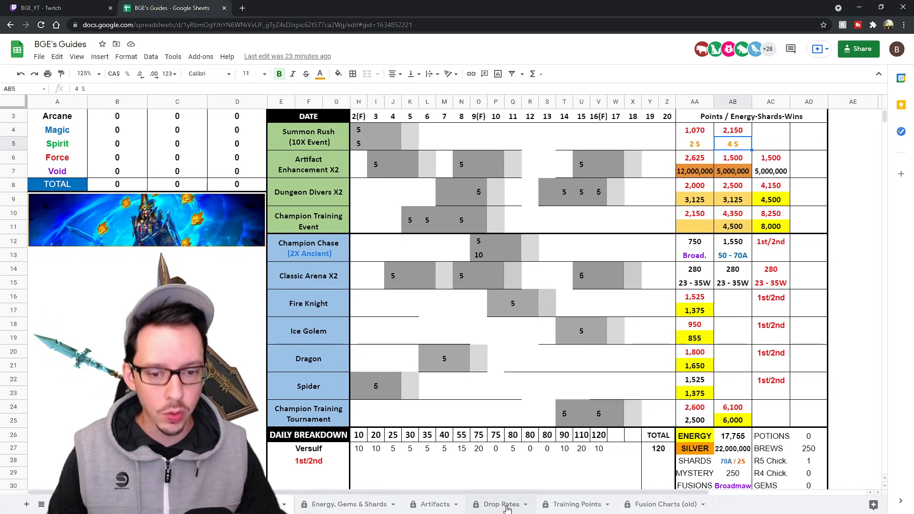
click(500, 505)
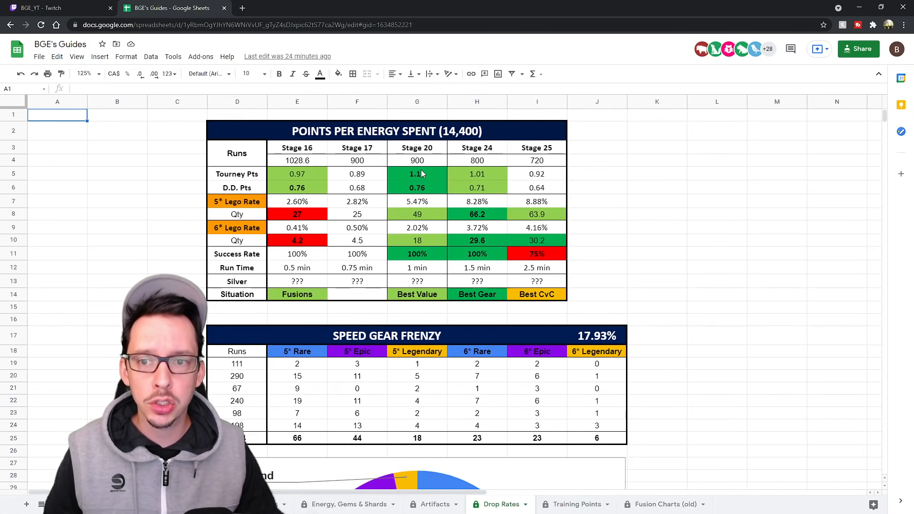
click(417, 173)
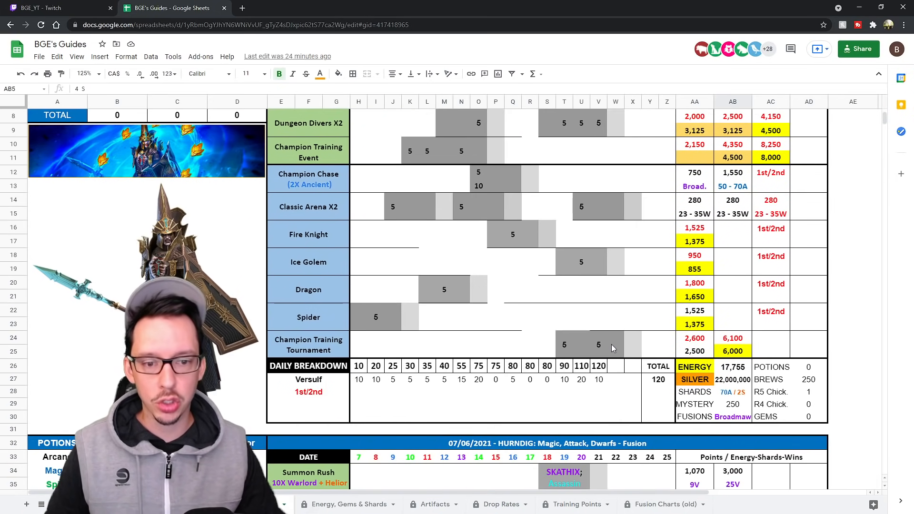
Step: Scroll the planner up to the VERSULF THE GRIM FRAGMENTS title row and potions table
scroll(up, 3)
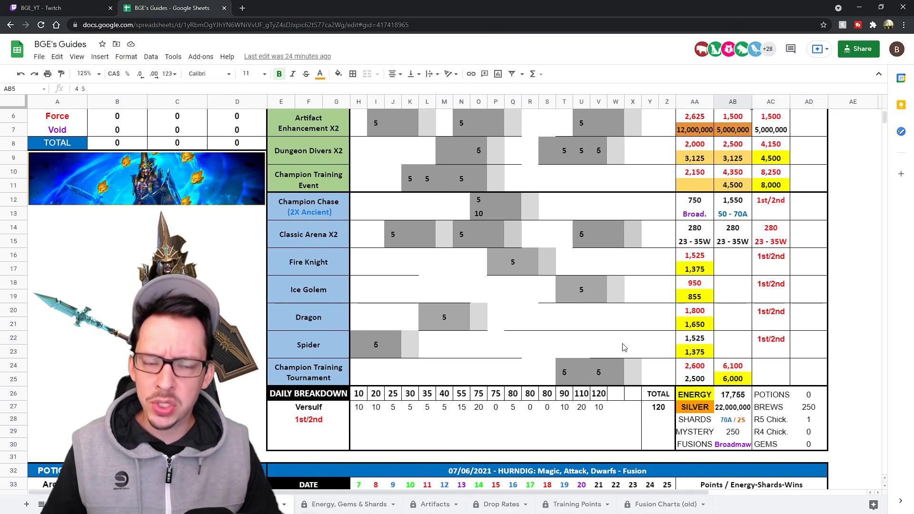
scroll(up, 3)
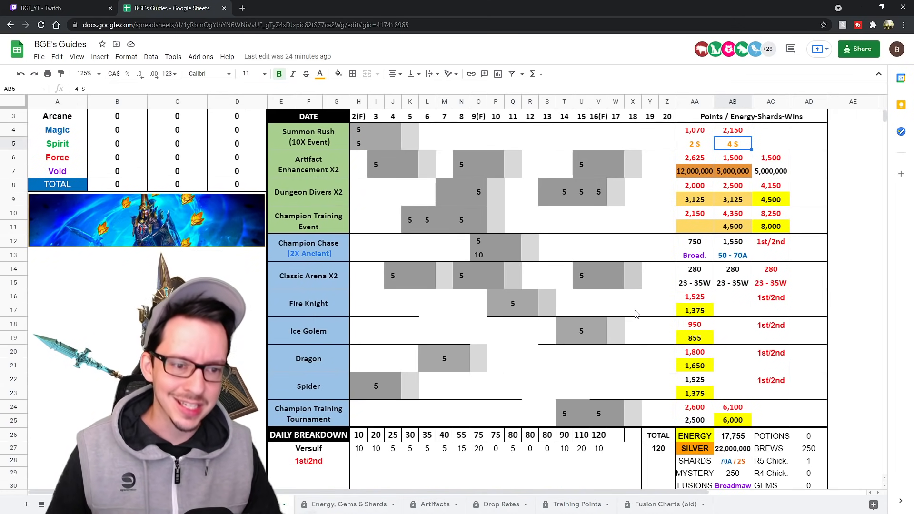
scroll(up, 3)
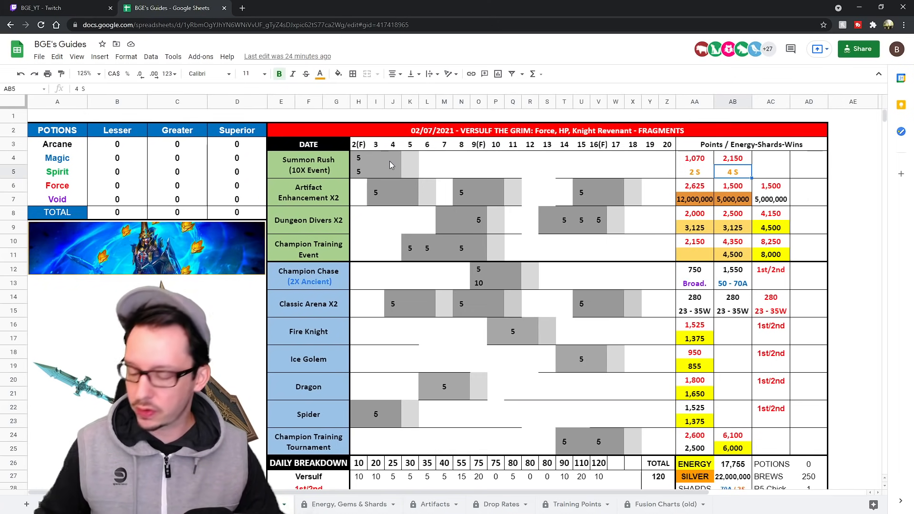
mouse_move(375, 175)
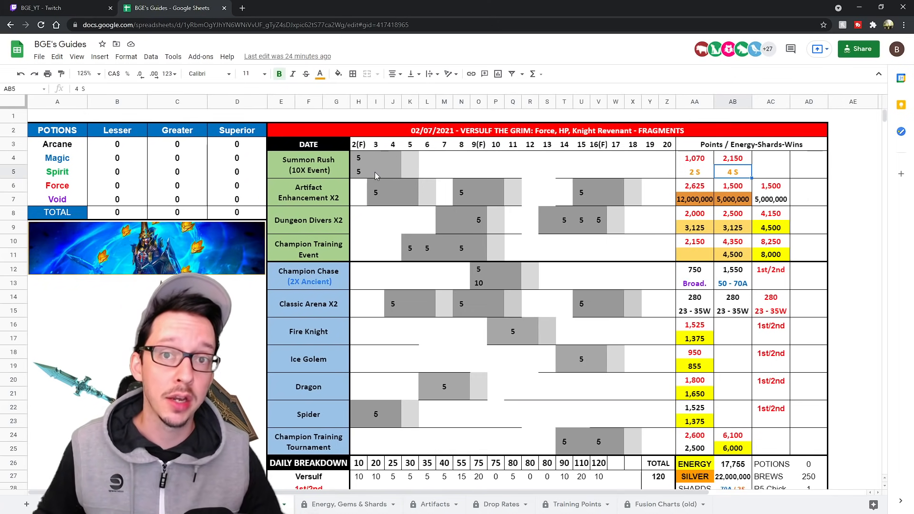
Step: Select the Summon Rush, Artifact Enhancement and Classic Arena fragment cells for a running sum
click(359, 158)
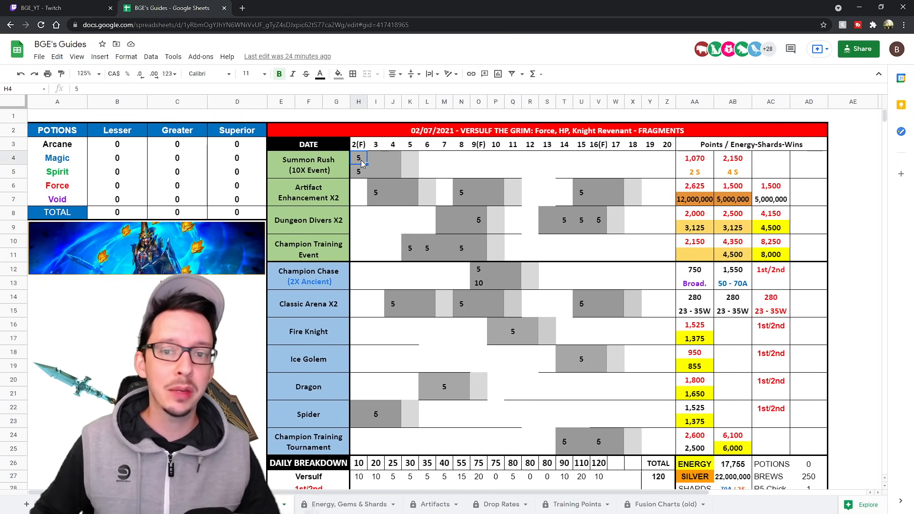
mouse_move(366, 178)
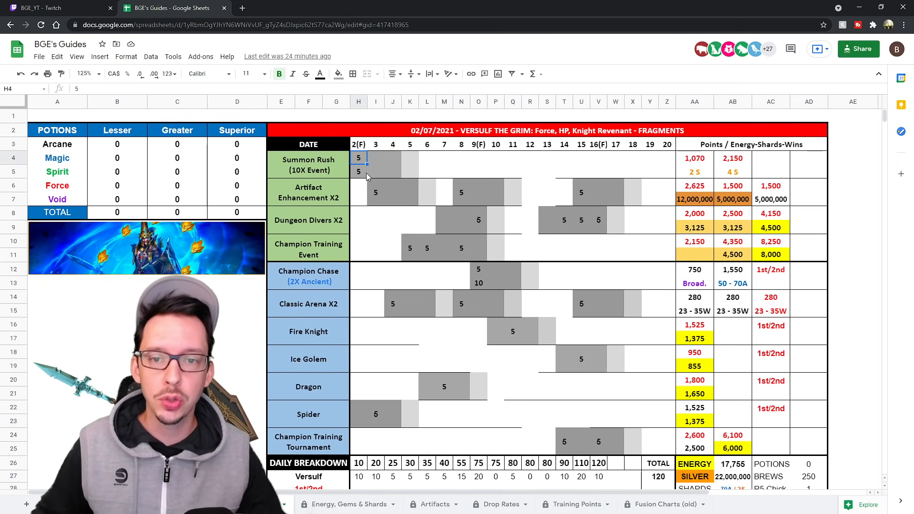
drag(360, 157, 359, 171)
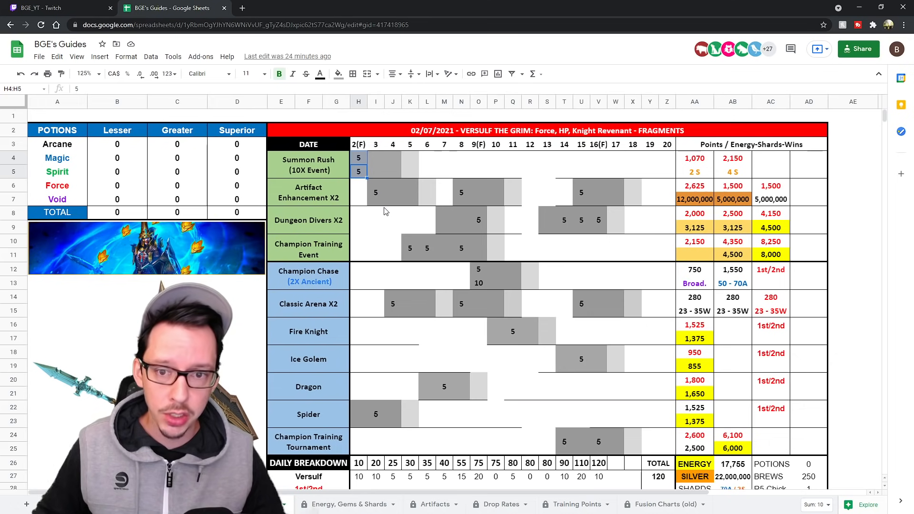
mouse_move(820, 165)
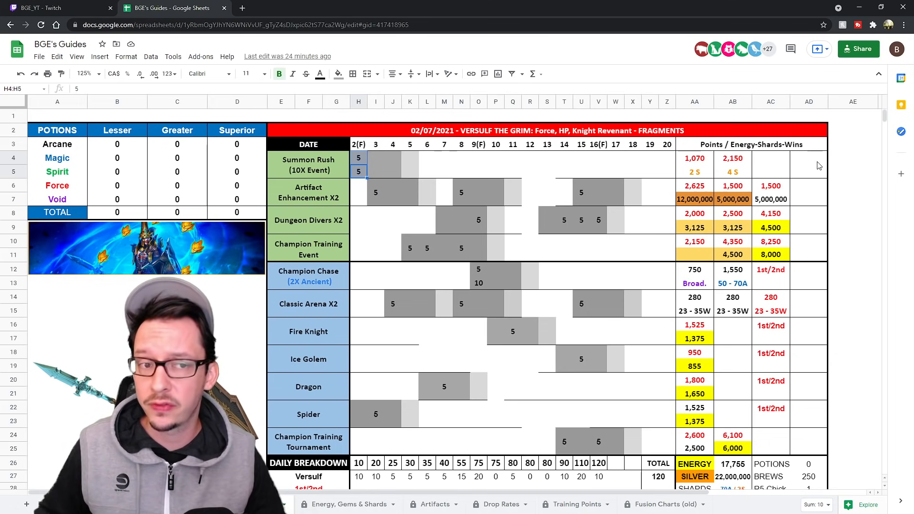
click(375, 193)
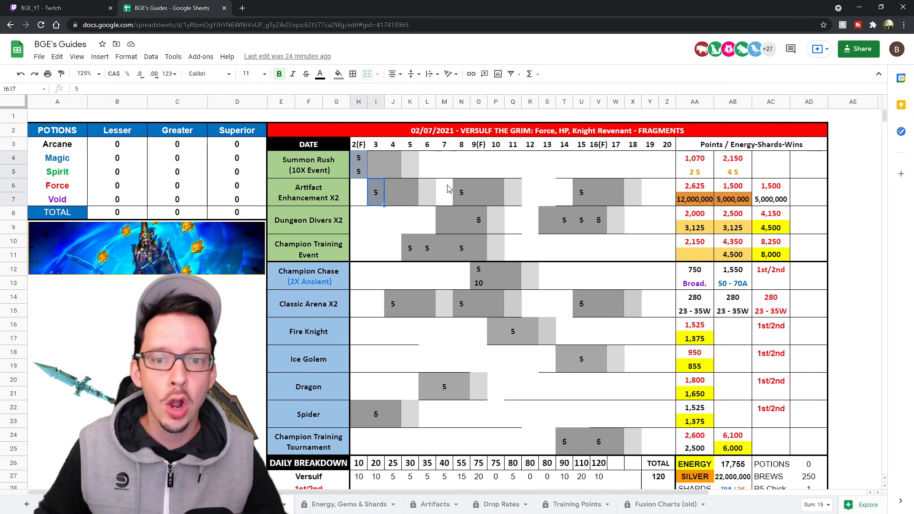
click(581, 193)
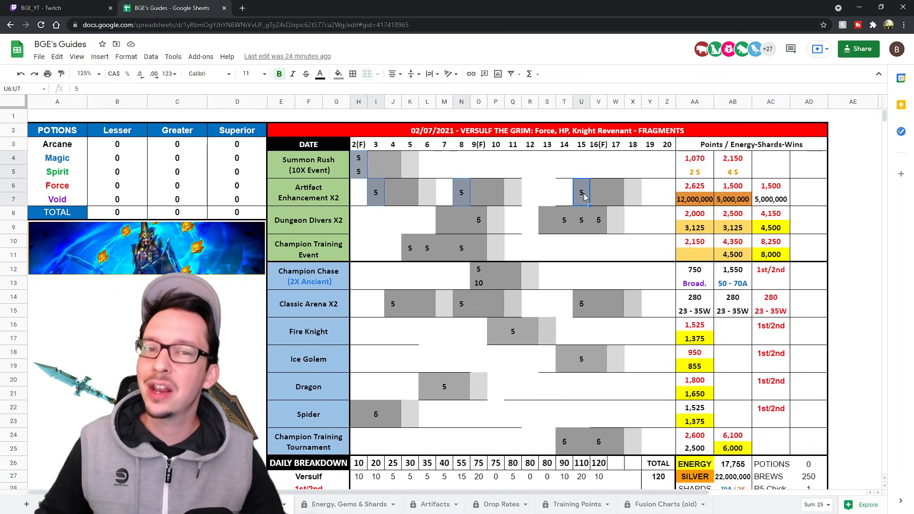
click(392, 304)
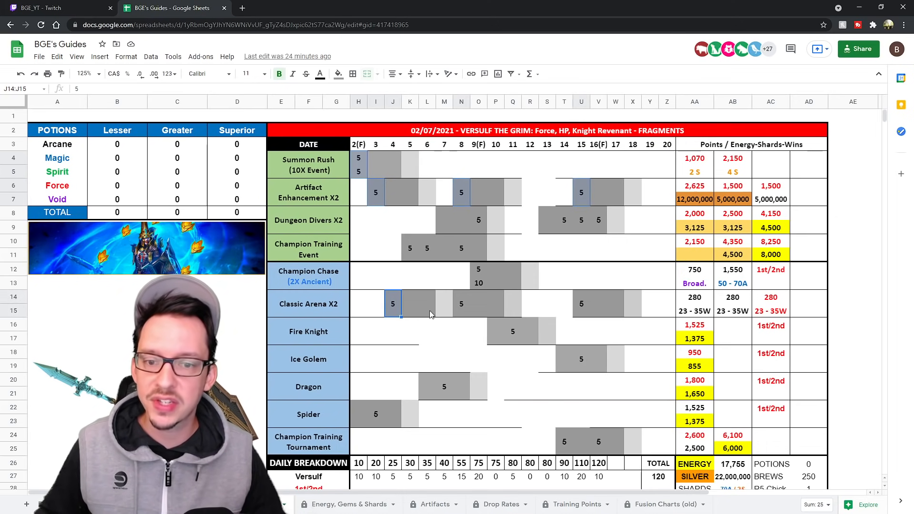
click(581, 304)
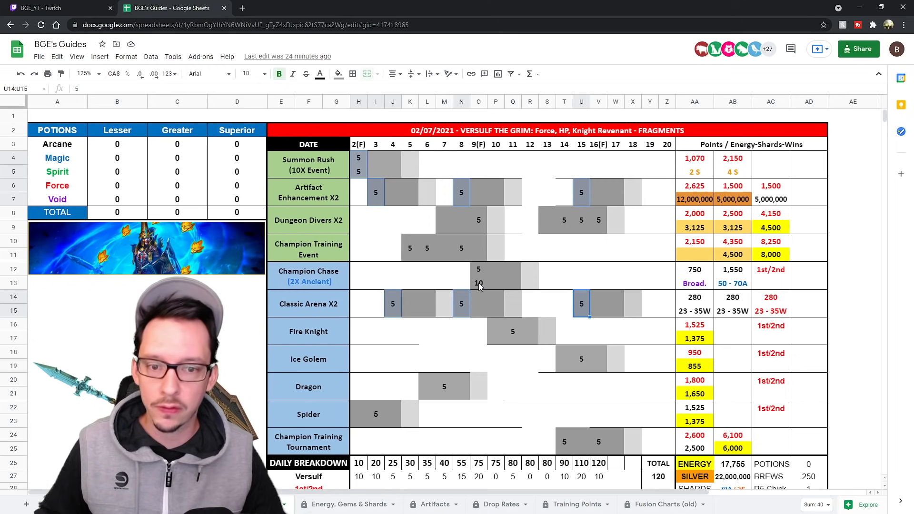
Step: Add the Champion Chase, Fire Knight, Ice Golem, Dragon, Spider, Dungeon Divers and Champion Training cells to the sum
click(513, 331)
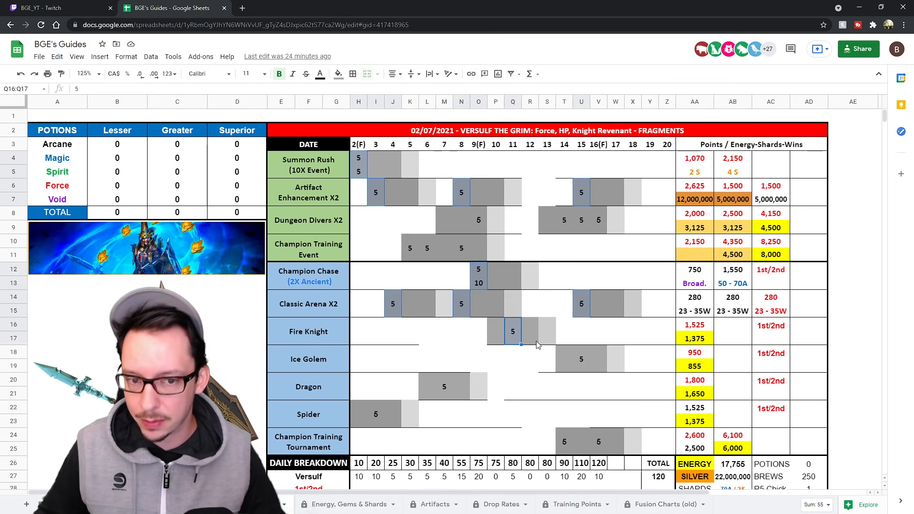
click(376, 414)
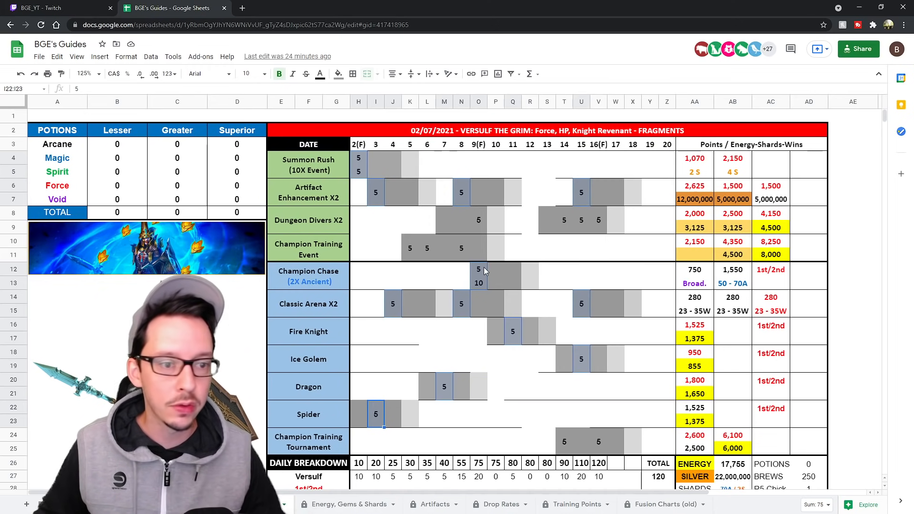
mouse_move(495, 224)
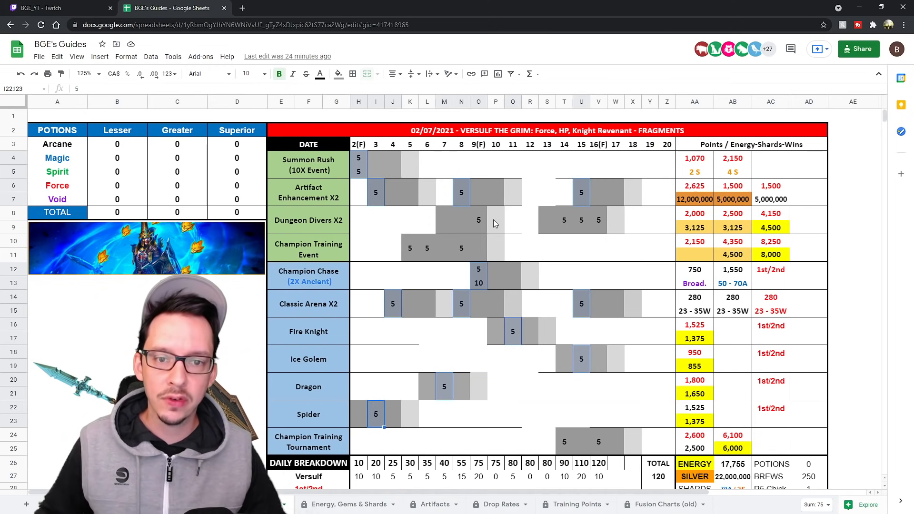
click(480, 220)
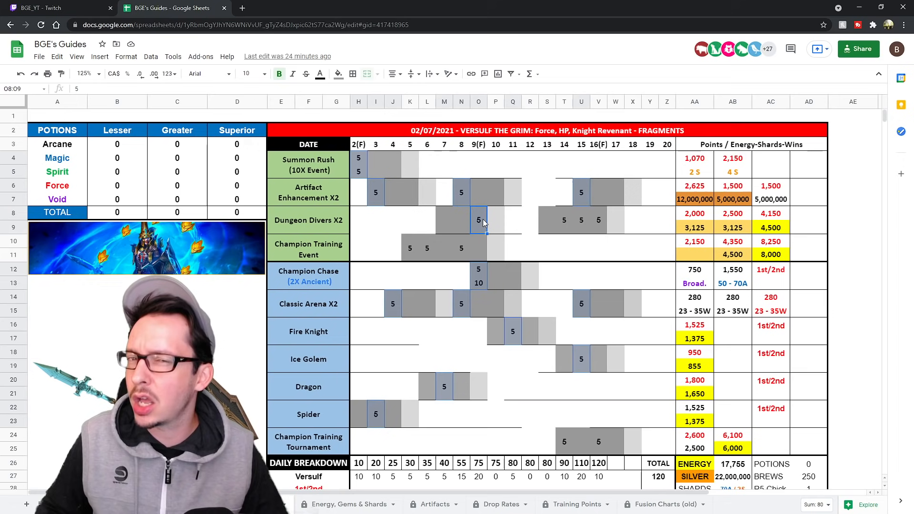
mouse_move(566, 231)
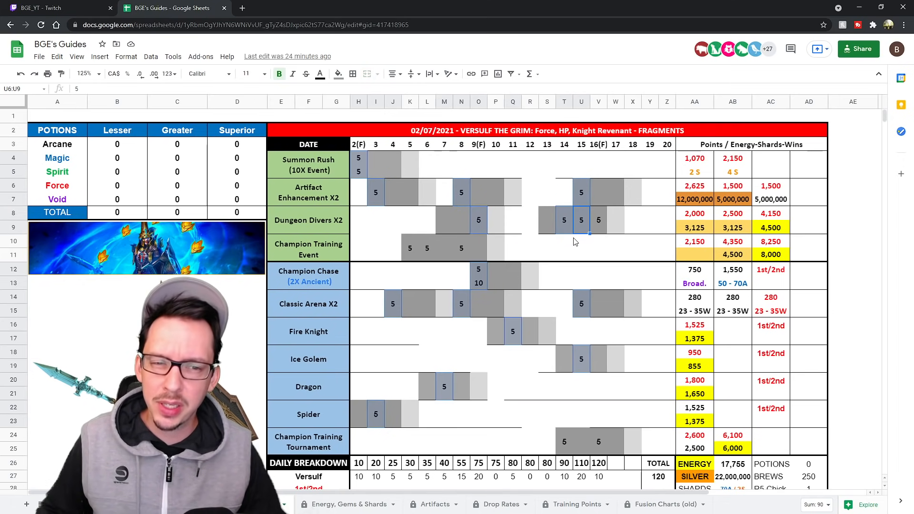
mouse_move(611, 212)
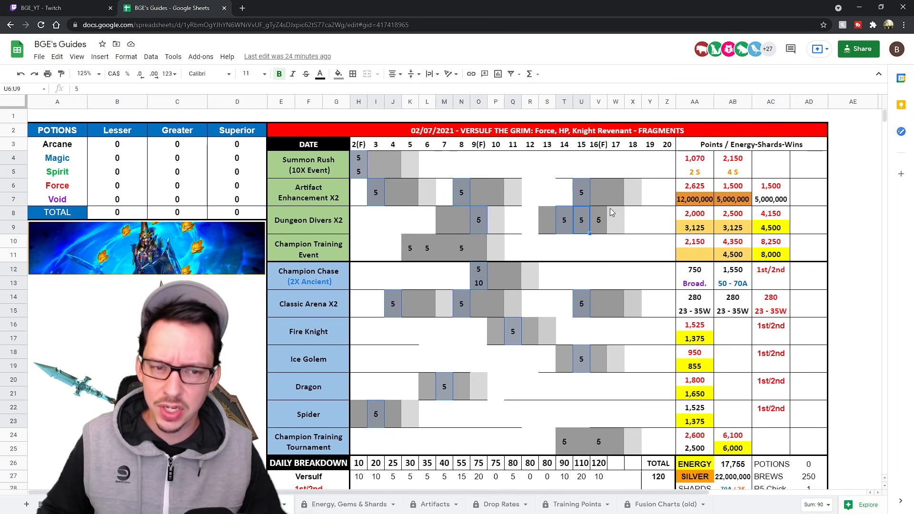
mouse_move(601, 217)
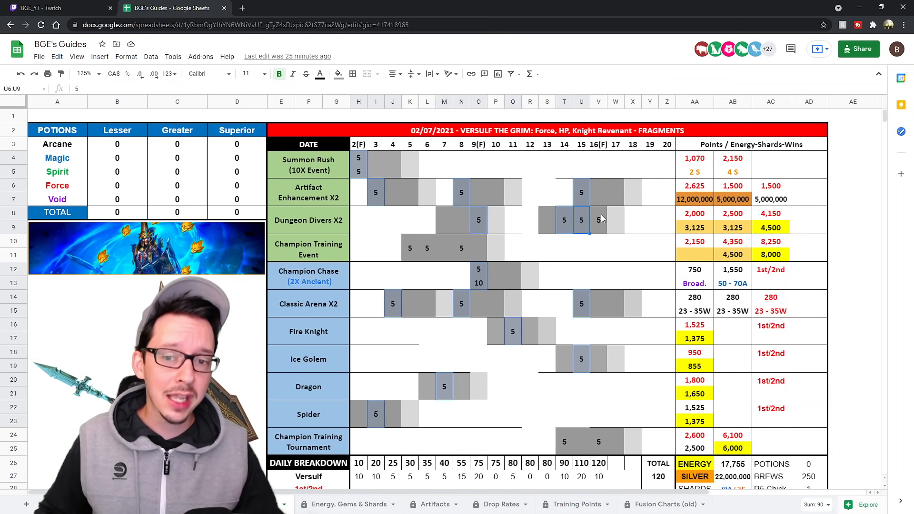
mouse_move(412, 247)
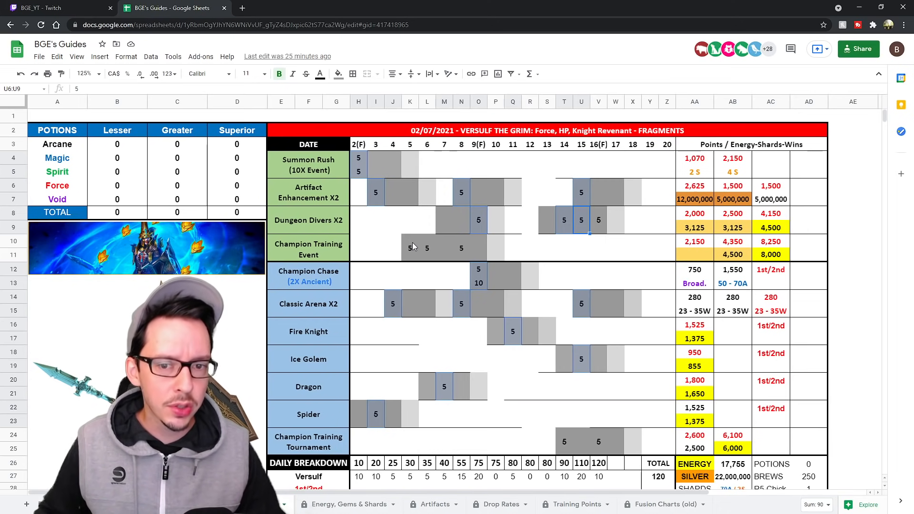
click(409, 248)
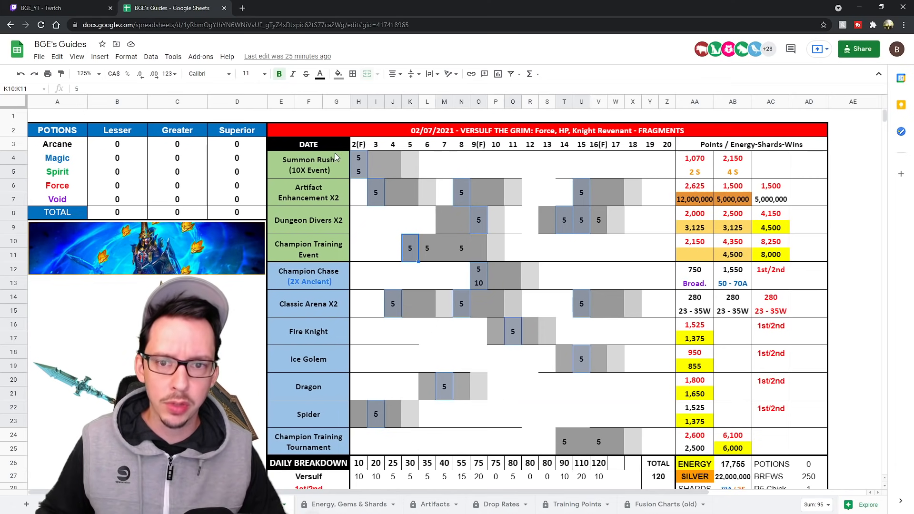
mouse_move(360, 188)
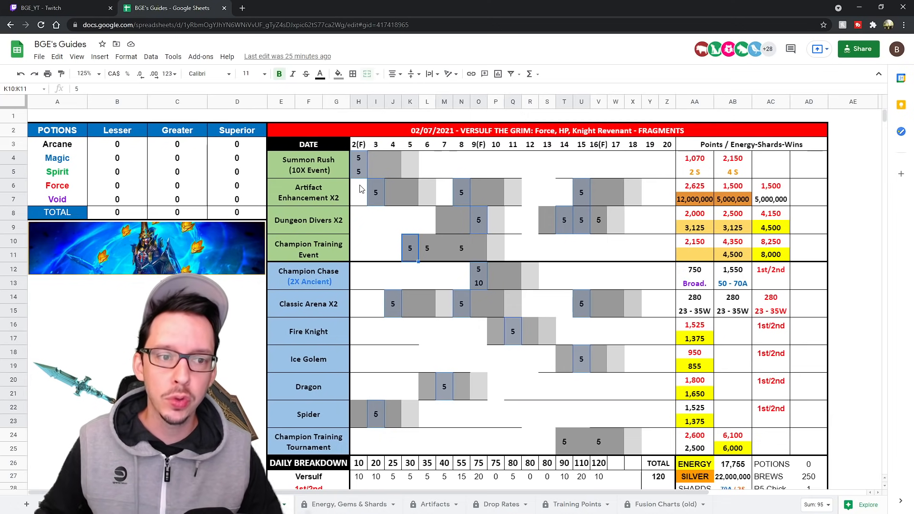
mouse_move(684, 177)
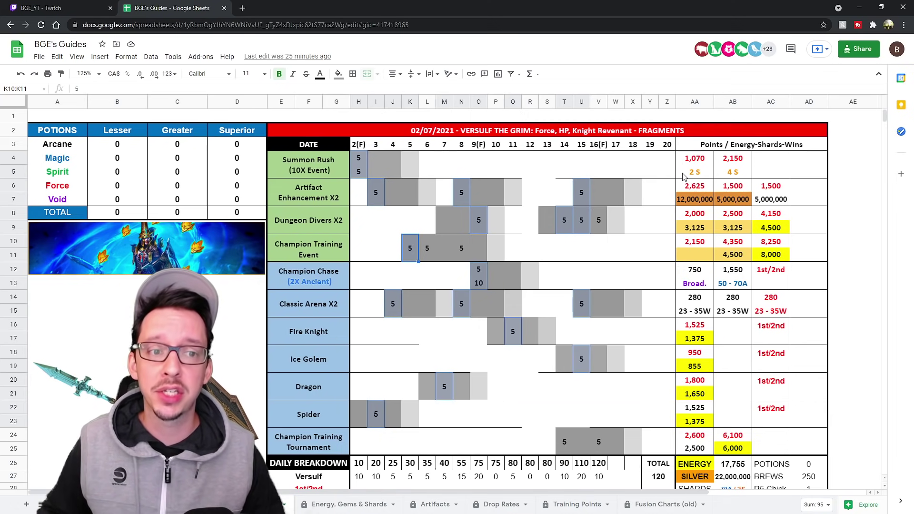
mouse_move(741, 165)
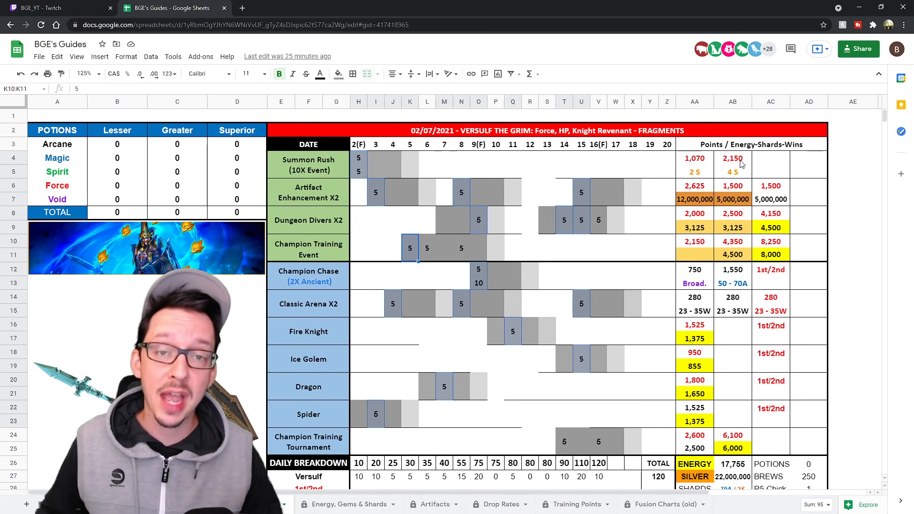
mouse_move(414, 255)
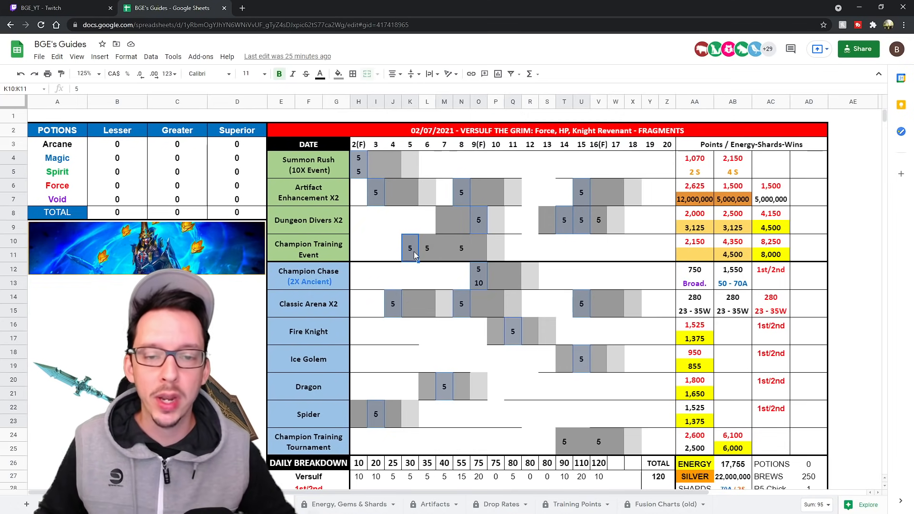
mouse_move(580, 424)
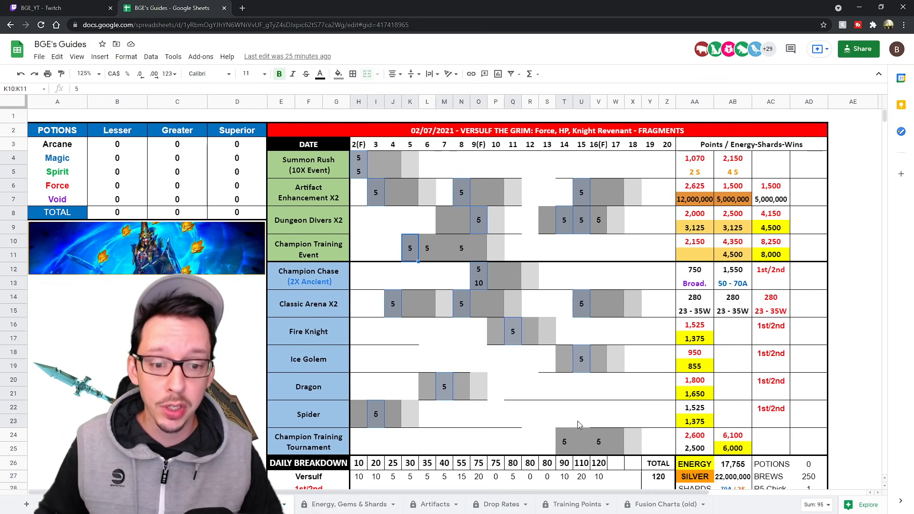
click(564, 441)
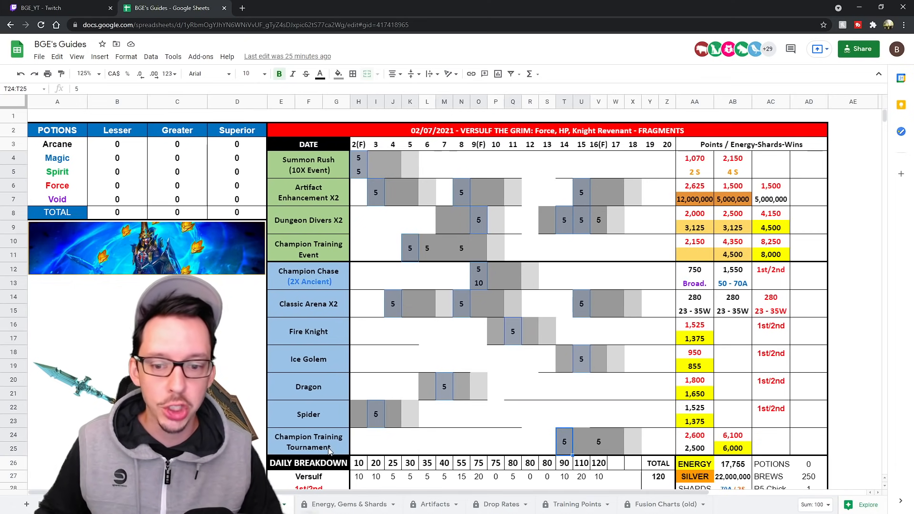
mouse_move(602, 385)
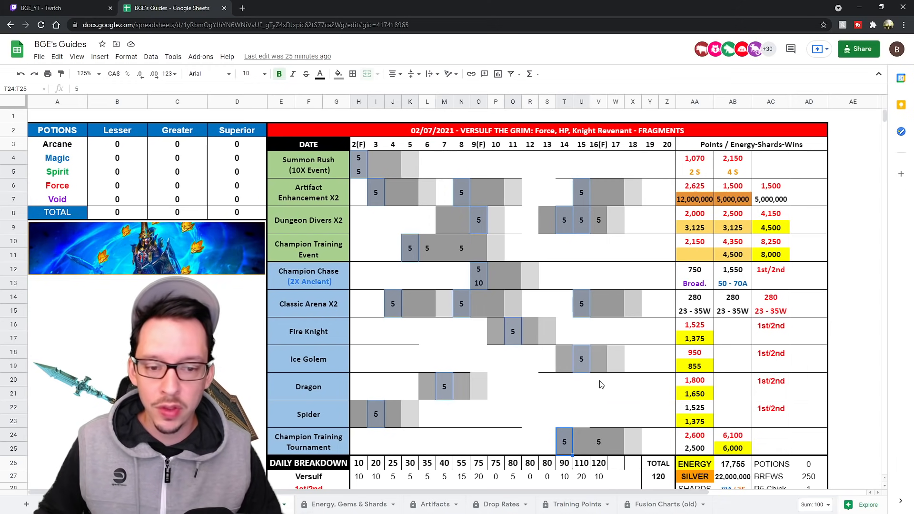
mouse_move(609, 181)
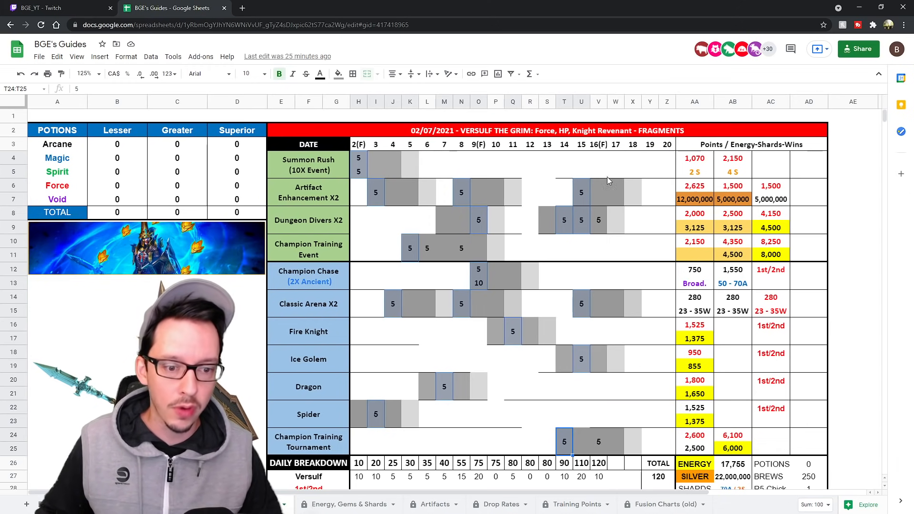
mouse_move(581, 202)
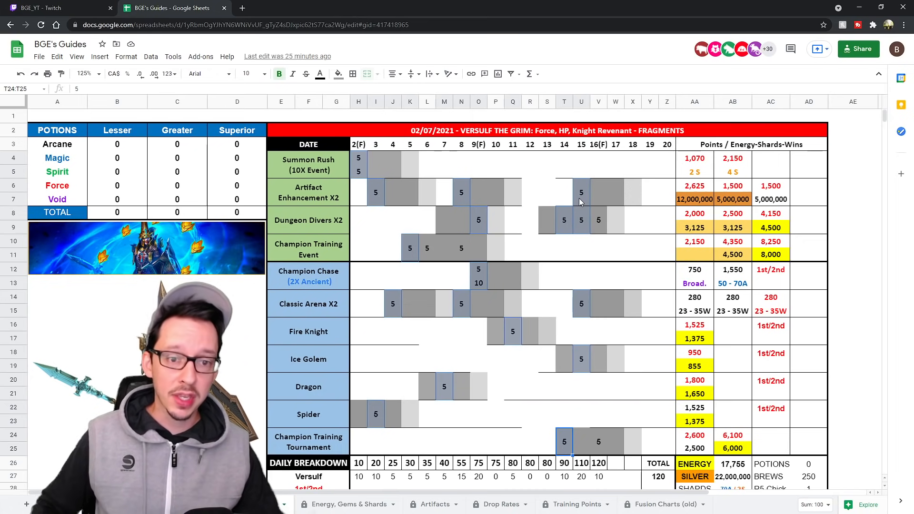
Step: Select the day-12 column R to read its total in the bottom-right Sum
scroll(down, 3)
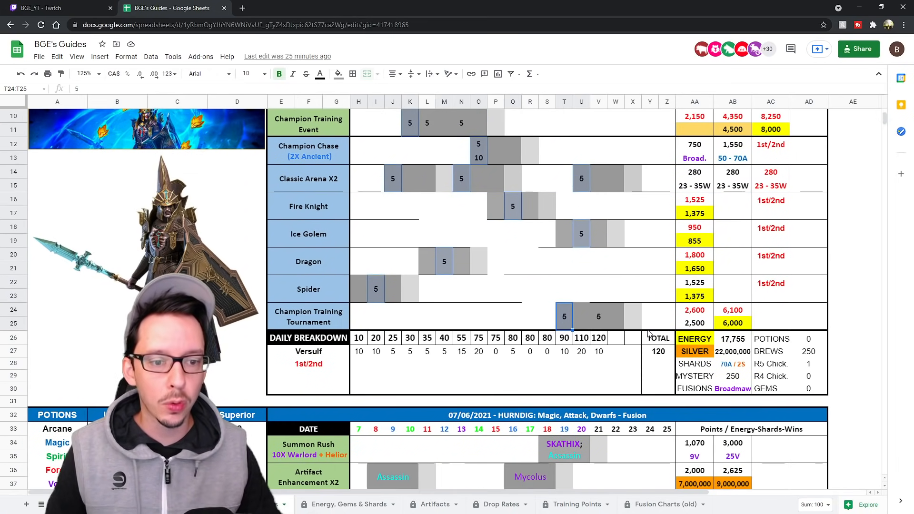
mouse_move(651, 359)
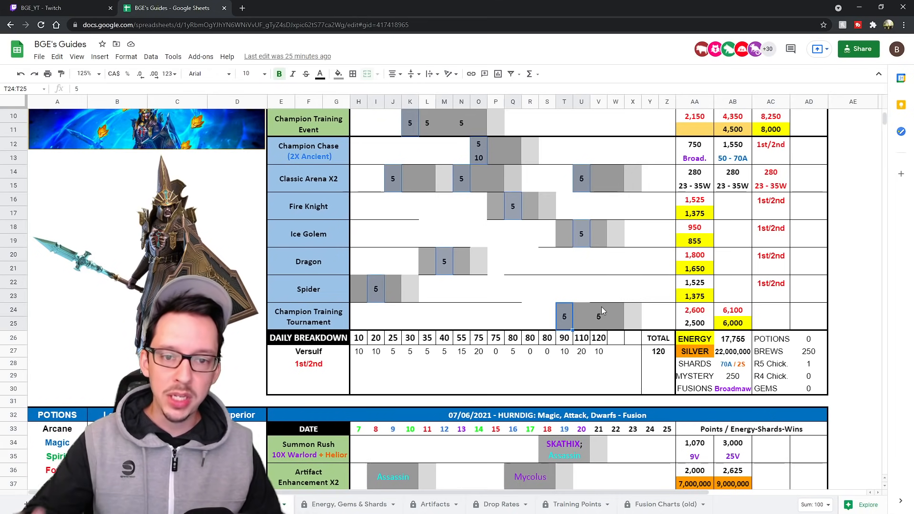
scroll(up, 3)
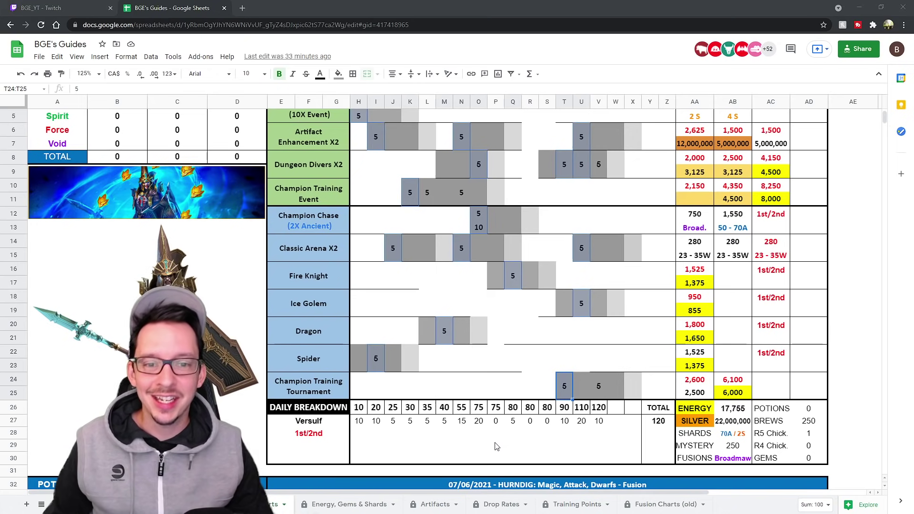
mouse_move(530, 428)
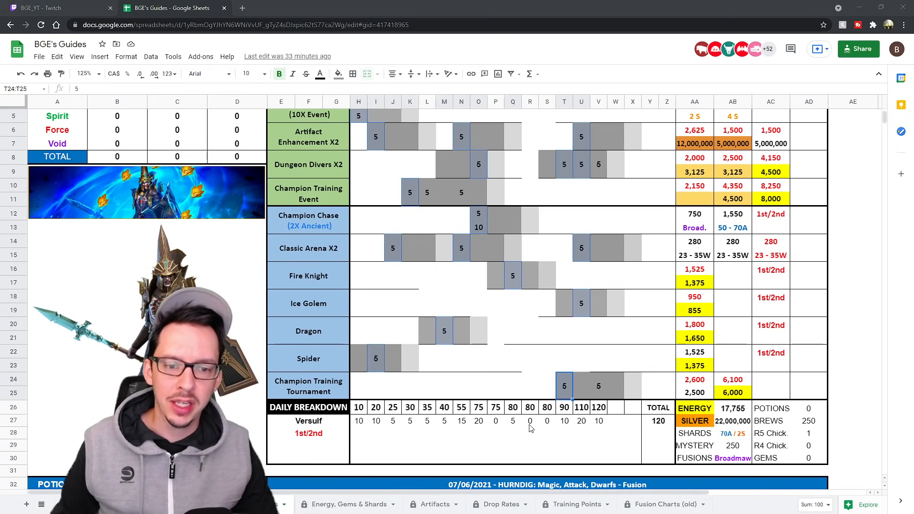
scroll(down, 3)
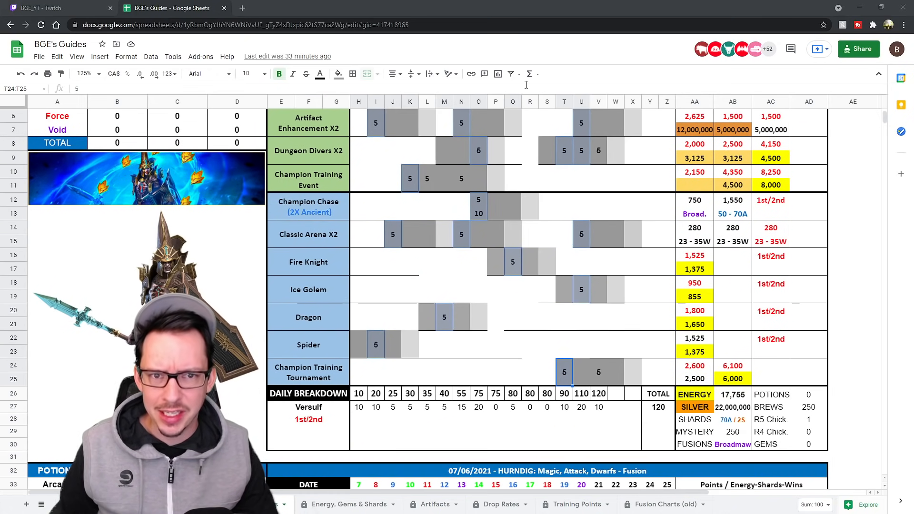
click(530, 102)
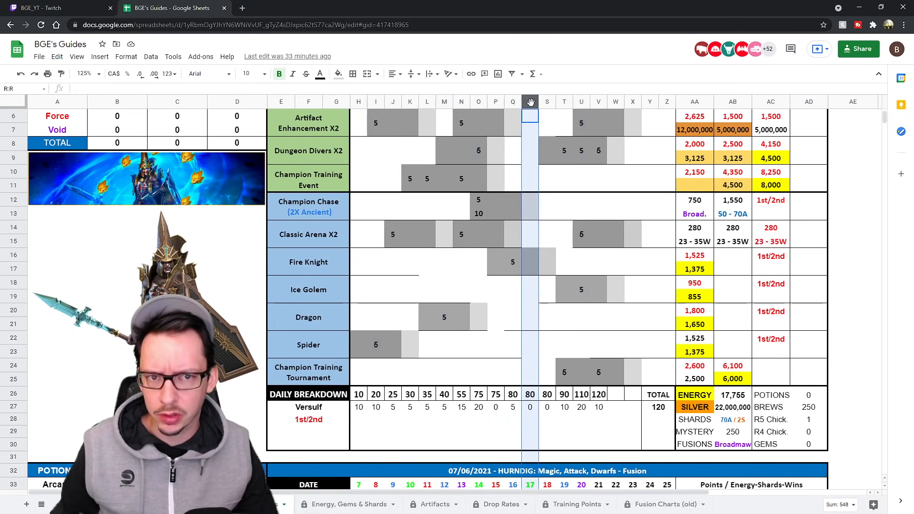
Step: Select the day-13 column S and check the event date columns' total of 7188
click(547, 102)
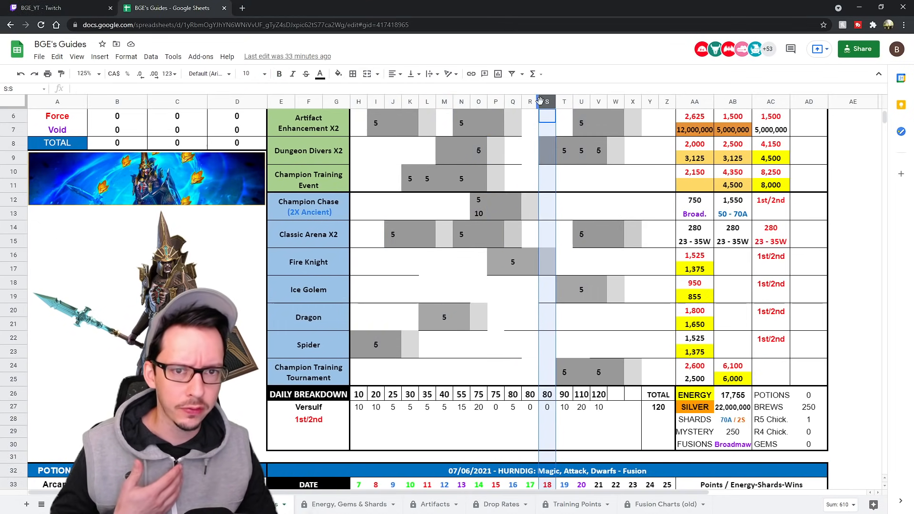
scroll(up, 3)
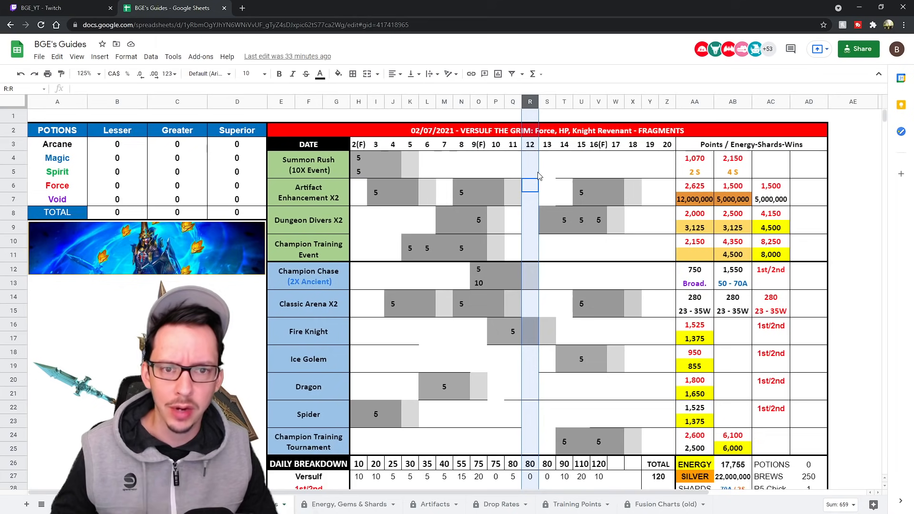
scroll(down, 3)
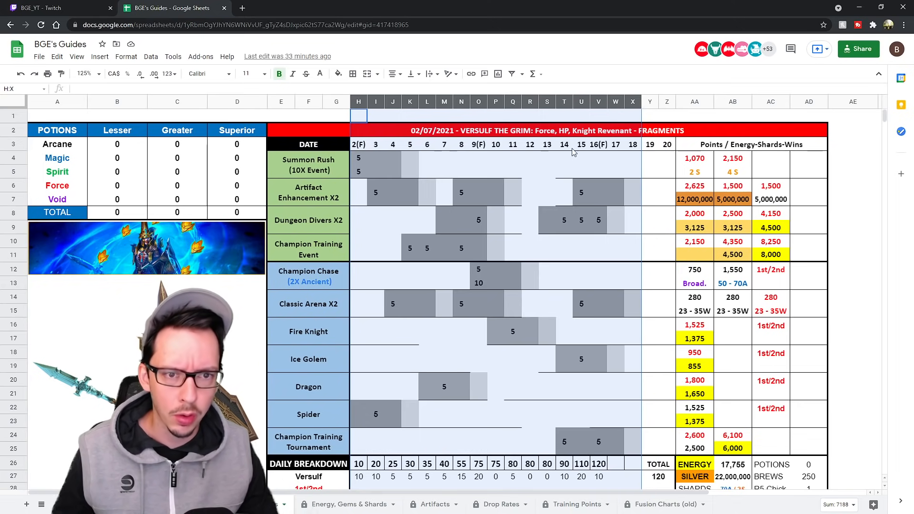
Step: Scroll past the older Hurndig and Ruel fusion schedules and back to the Versulf planner top
scroll(down, 3)
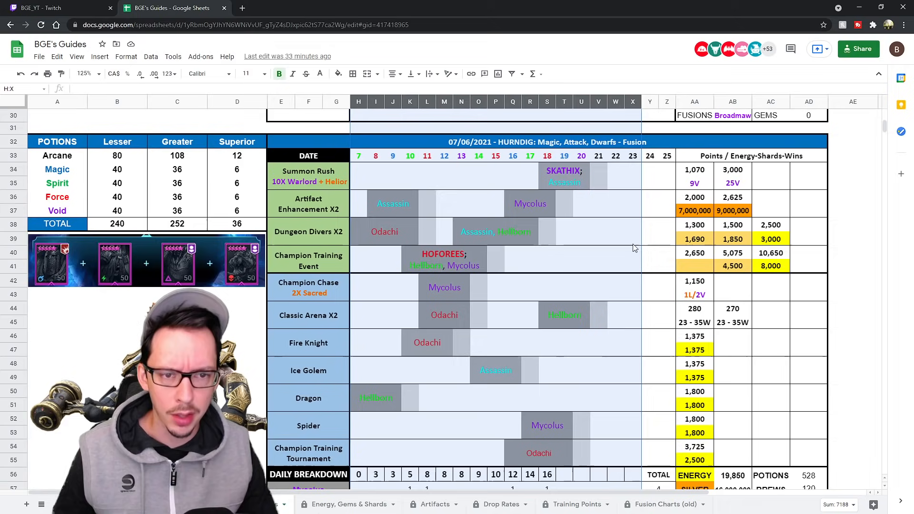
scroll(down, 3)
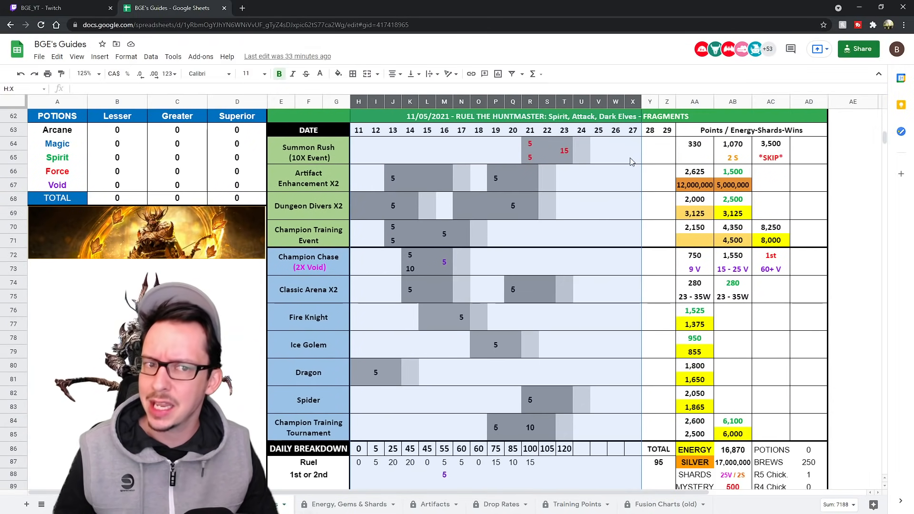
scroll(down, 3)
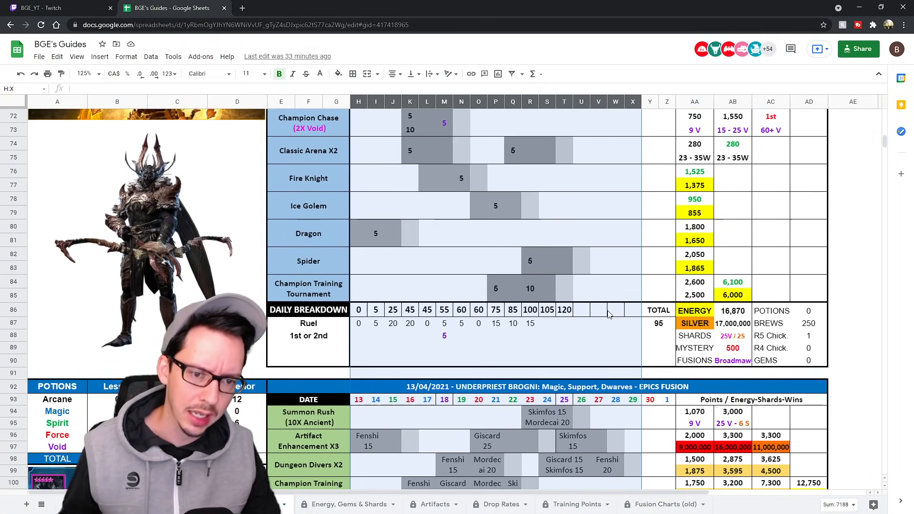
scroll(up, 3)
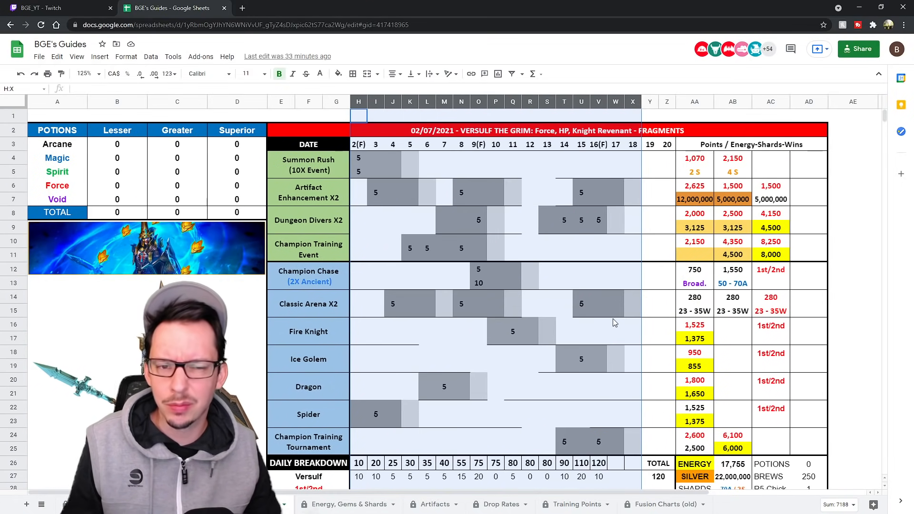
mouse_move(547, 348)
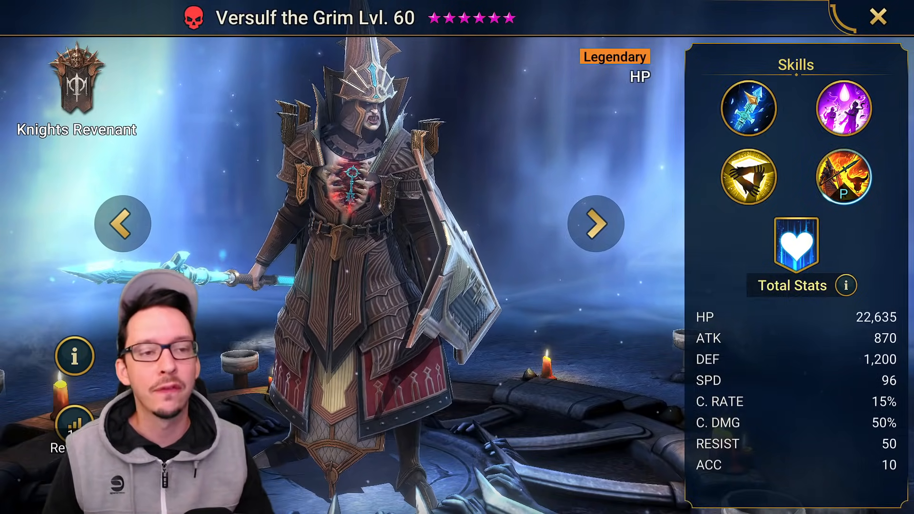
Step: Read Versulf the Grim's Stern Admonishing, next skill and Infectious Fury passive descriptions, then dismiss them
click(749, 108)
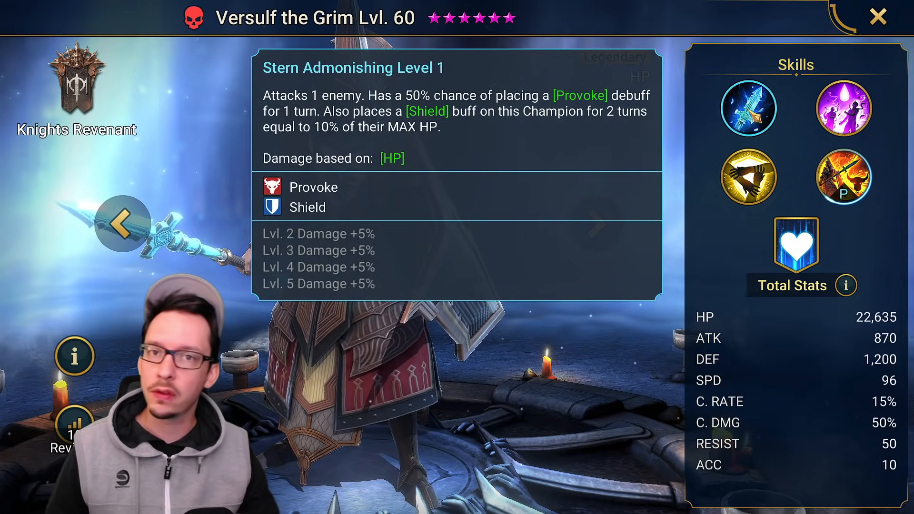
click(843, 108)
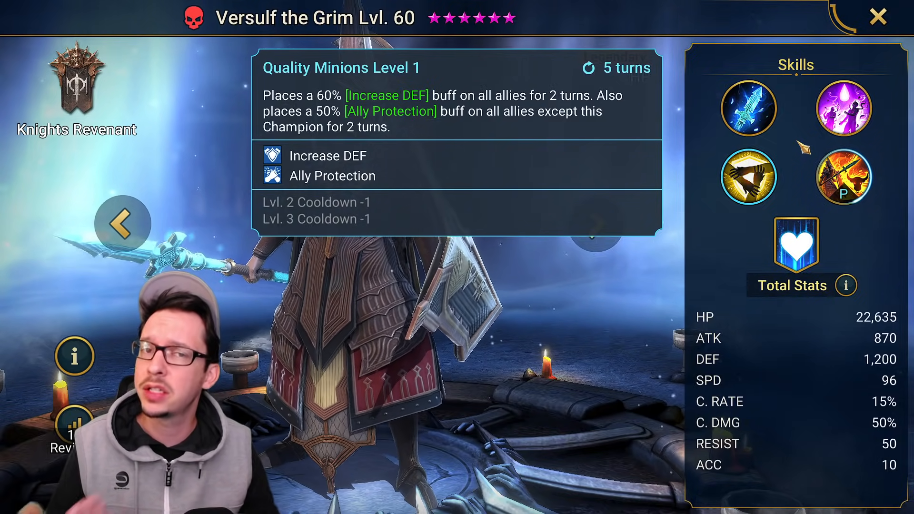
click(844, 109)
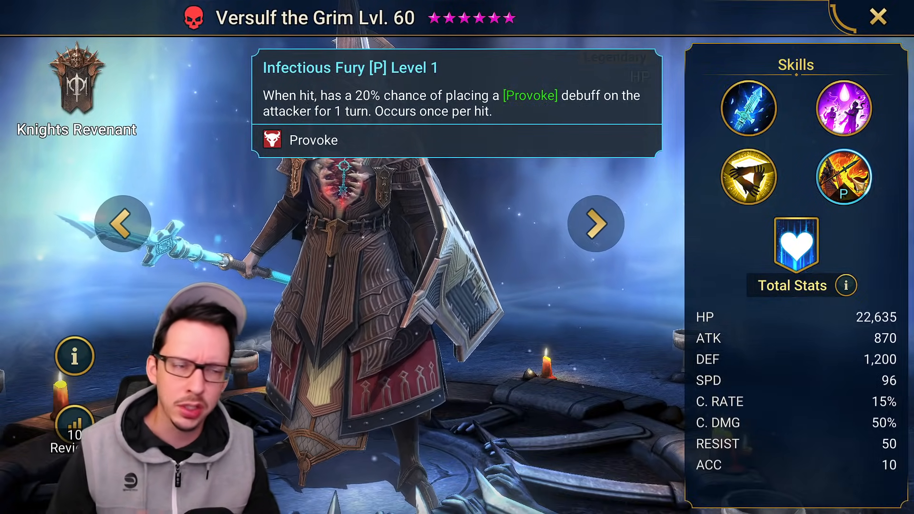
click(877, 17)
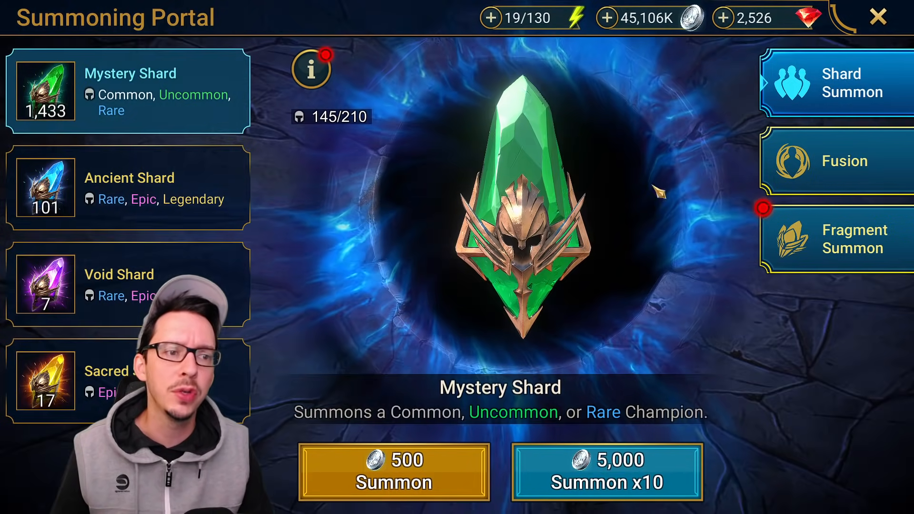
Step: Browse the Fragment Summon champion list, then leave the Summoning Portal for the town
click(854, 238)
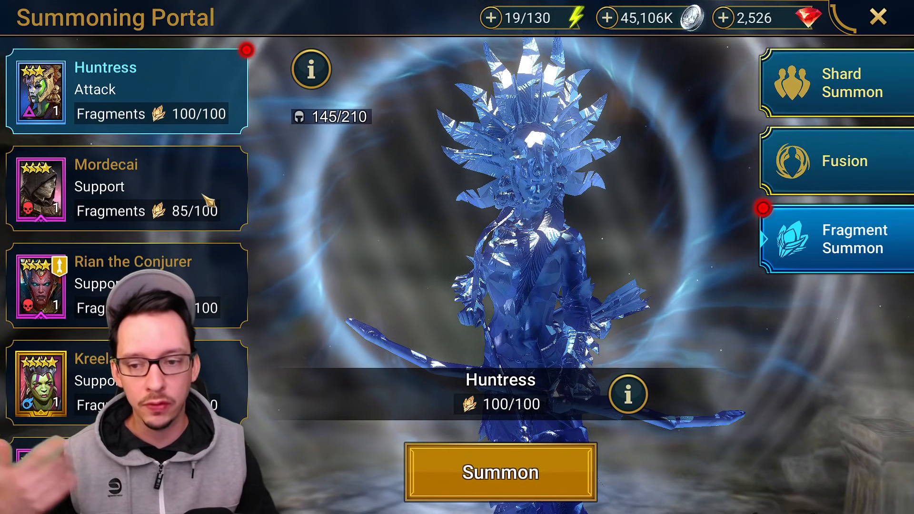
scroll(down, 3)
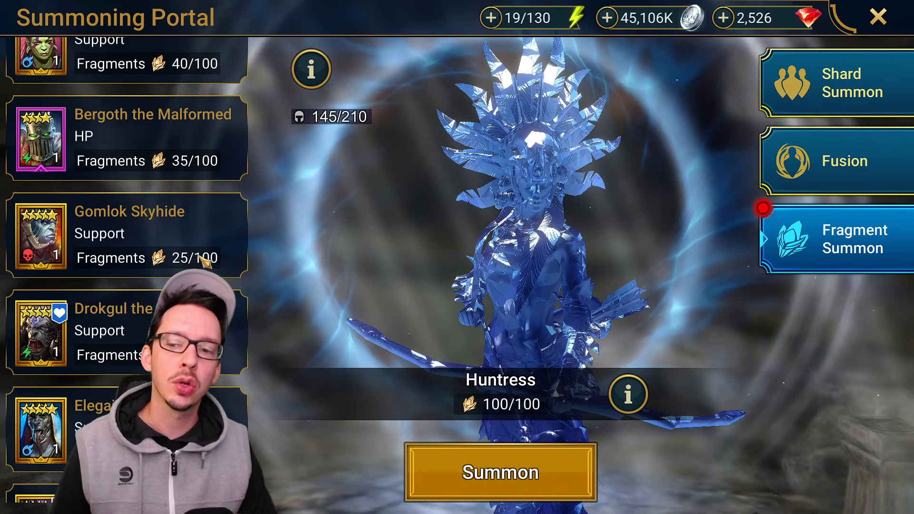
scroll(up, 3)
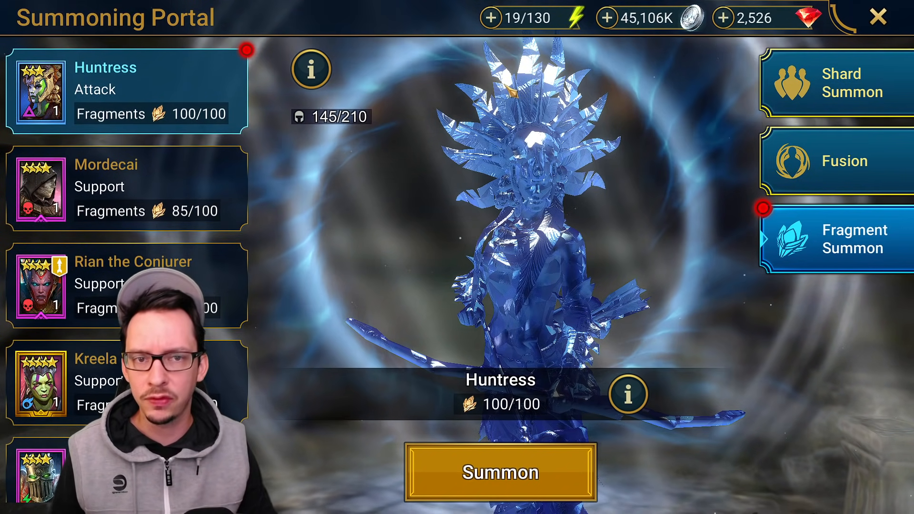
click(874, 16)
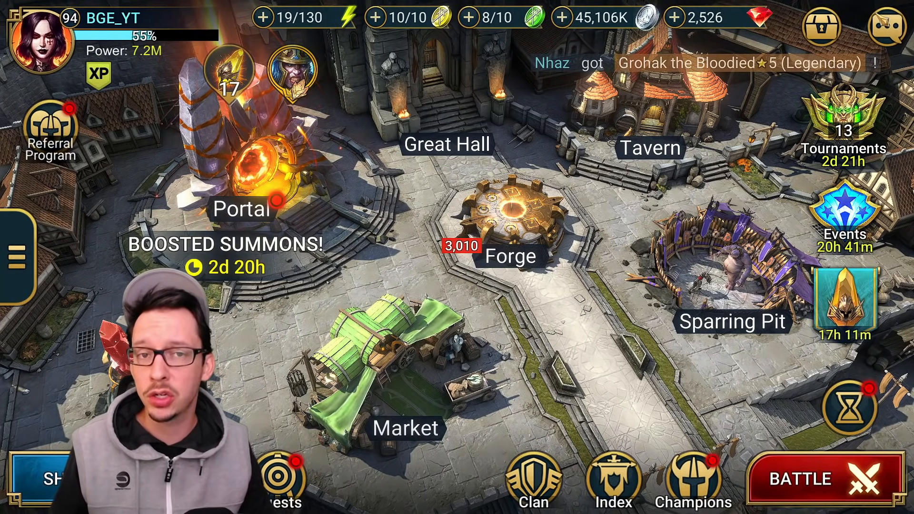